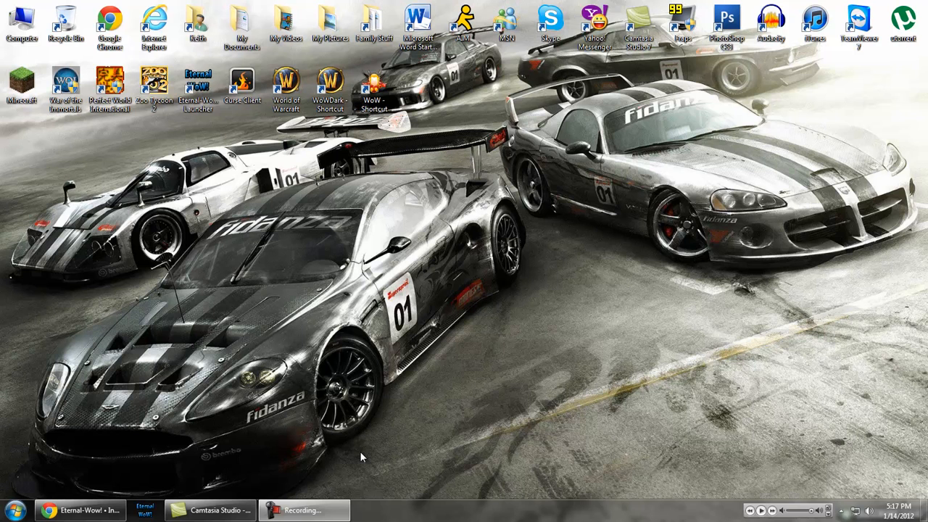
mouse_move(302, 470)
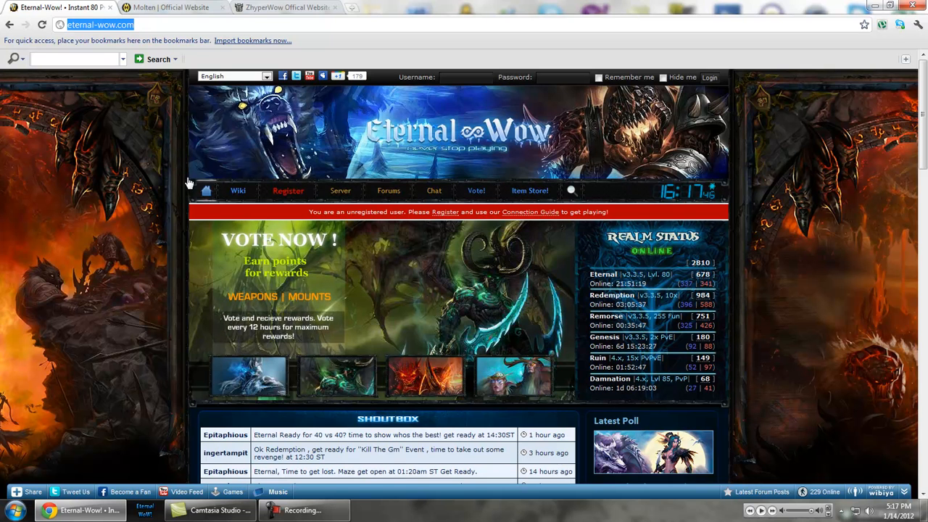
Reach the WOTLK Install Instructions page from the Wiki menu and scroll to its realmlist section.
left_click(238, 191)
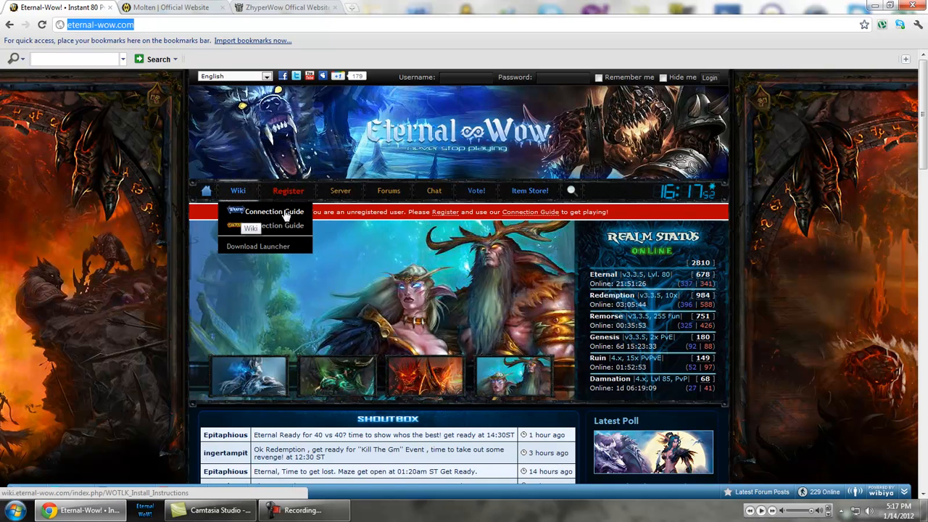
left_click(273, 211)
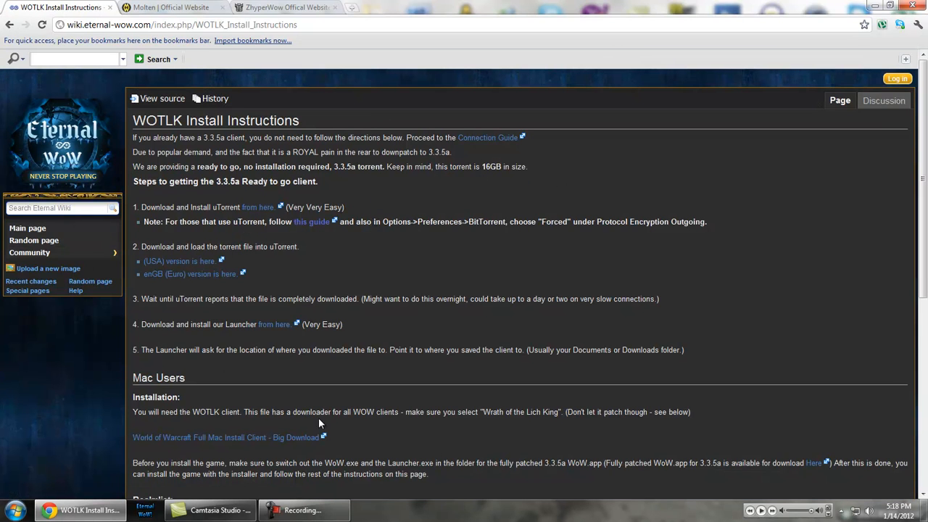
scroll("down", 3)
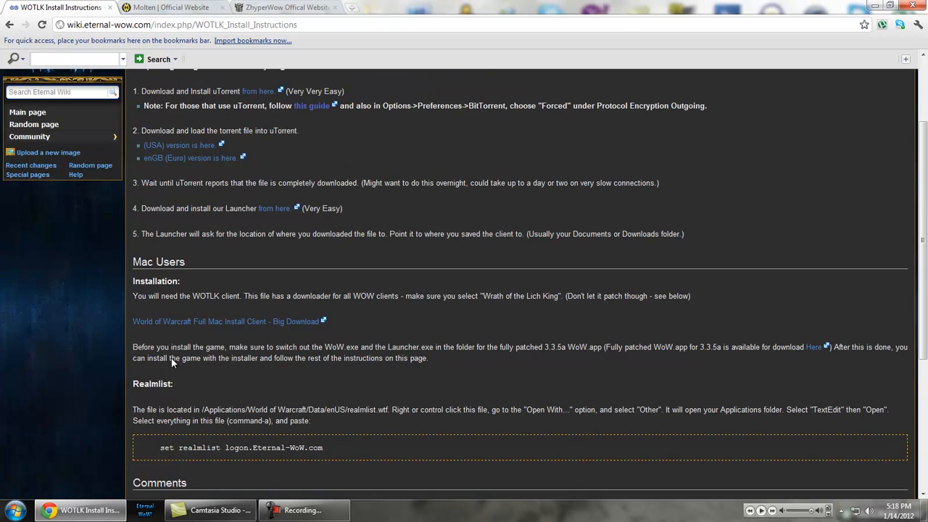
left_click_drag(132, 296, 324, 321)
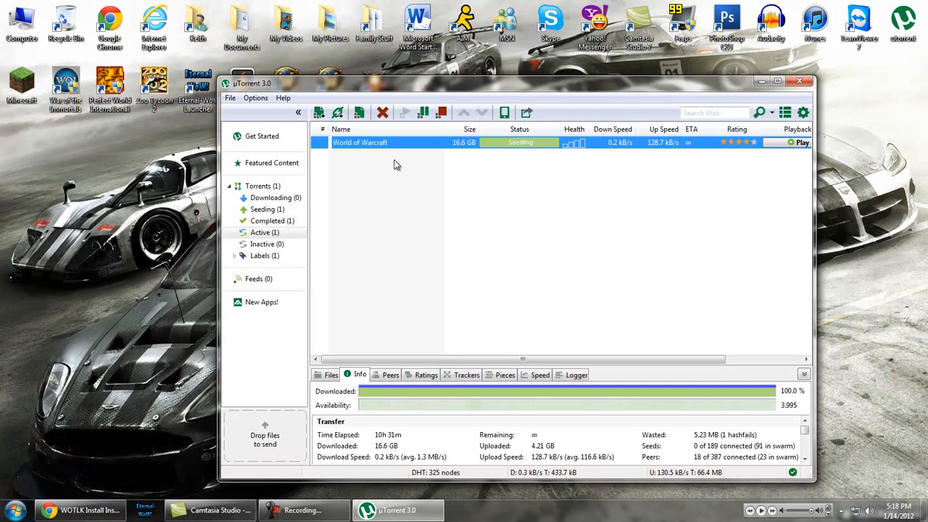
Show the Downloading category to confirm no torrents are still downloading.
left_click(272, 197)
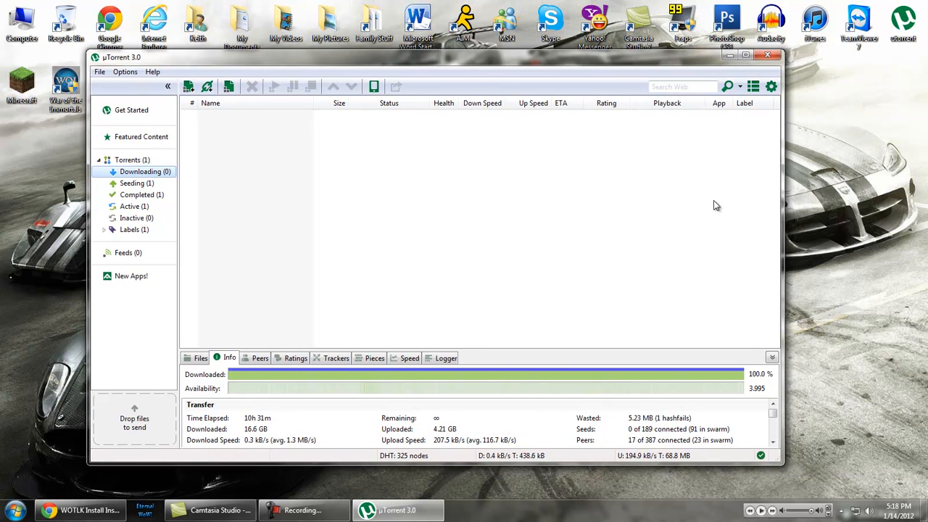
mouse_move(576, 249)
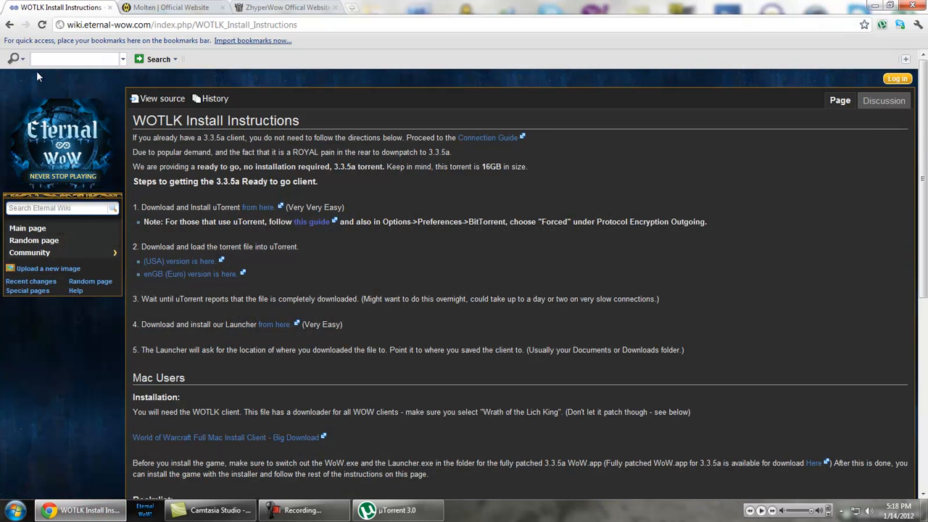
mouse_move(207, 270)
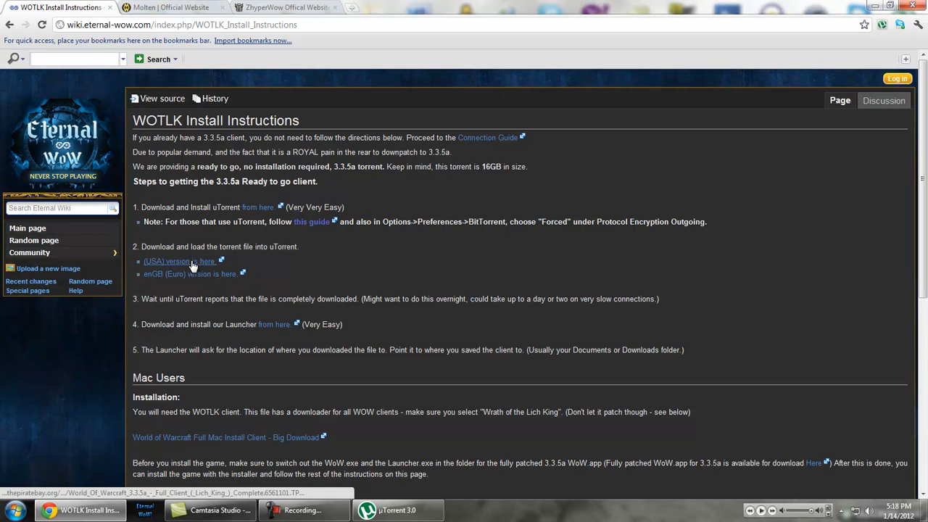
mouse_move(193, 273)
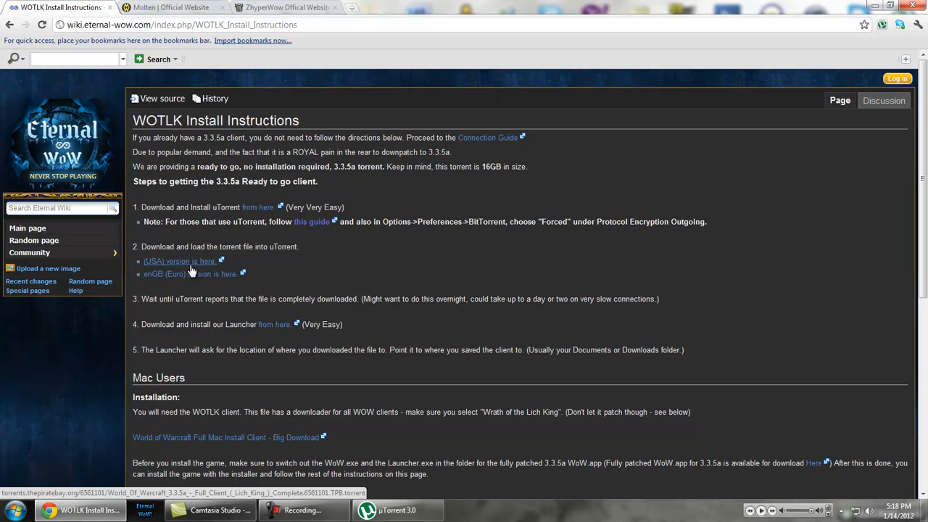
Download the USA version 3.3.5a client torrent via the '(USA) version is here' link.
left_click(178, 261)
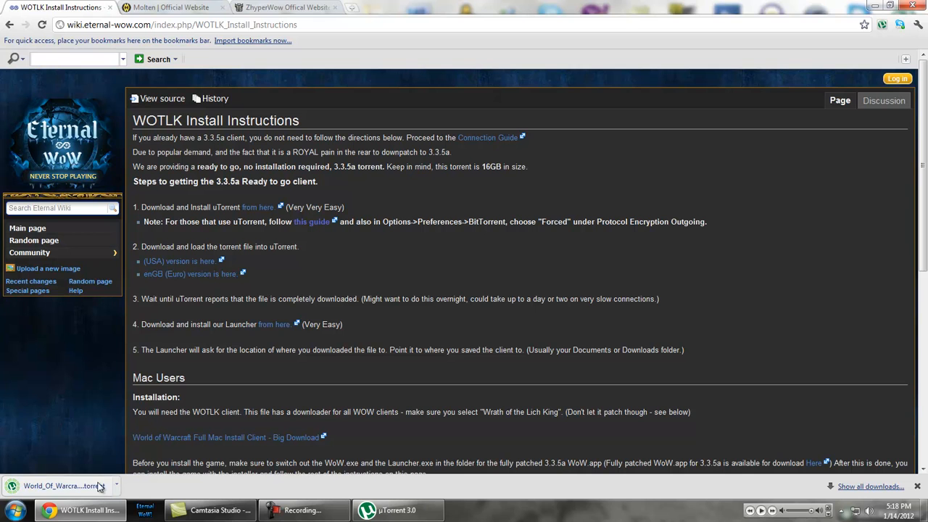
mouse_move(228, 449)
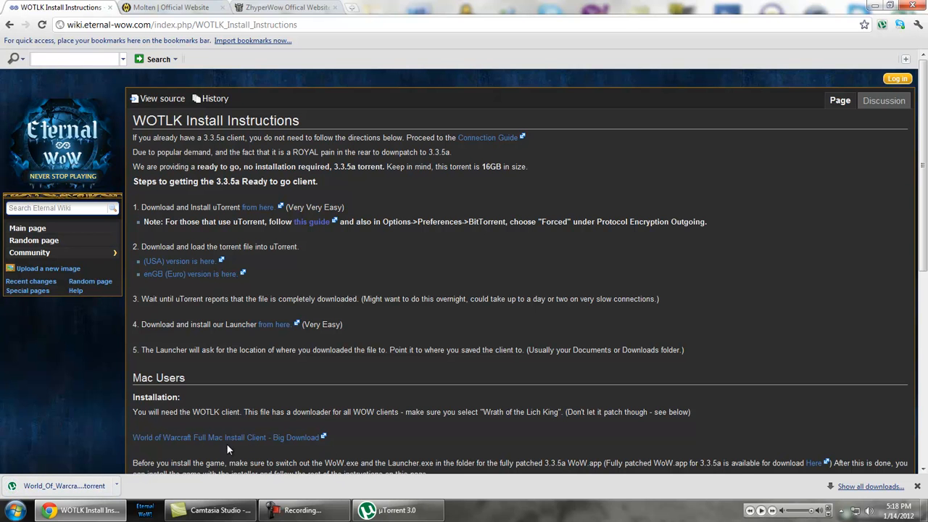
mouse_move(365, 268)
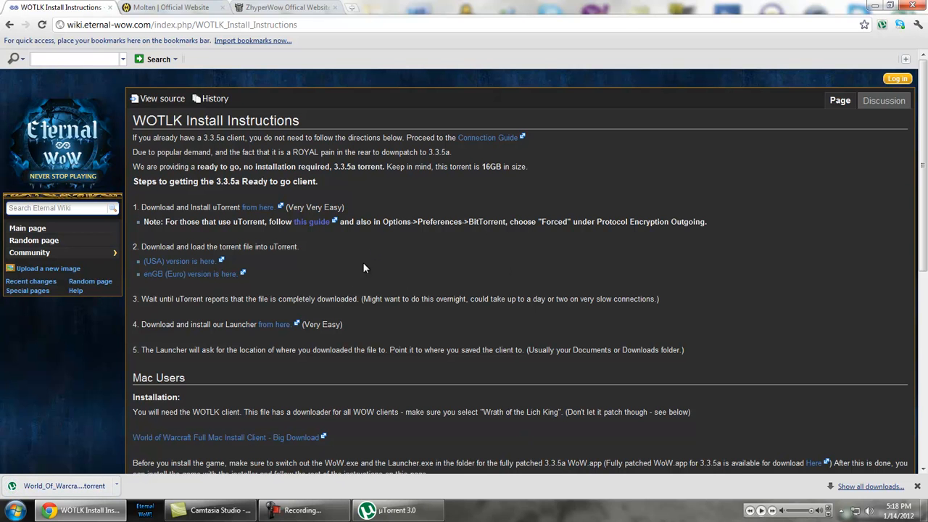
Run the downloaded torrent and answer uTorrent's 'already in the list' prompt.
left_click(397, 510)
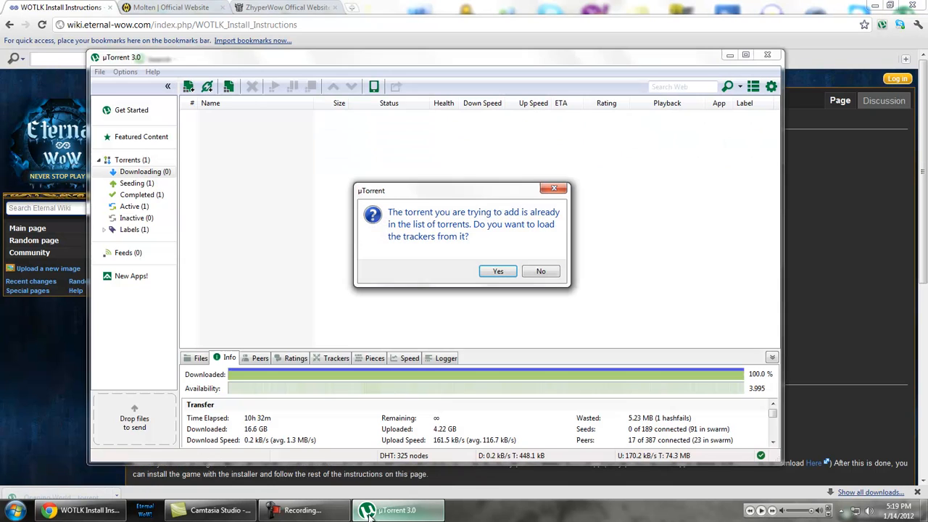
left_click(497, 270)
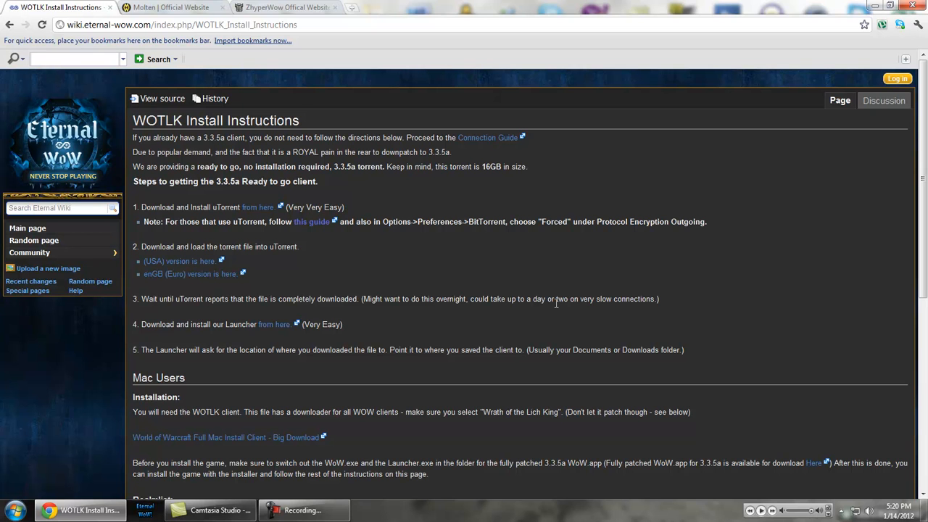
mouse_move(353, 6)
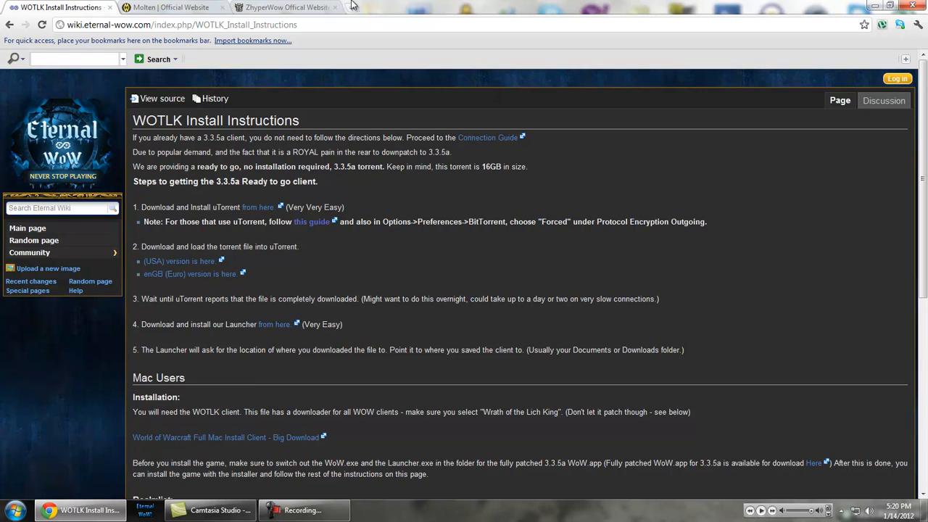
Switch to the ZhyperWoW site and reach its login page via ACCOUNT.
left_click(283, 7)
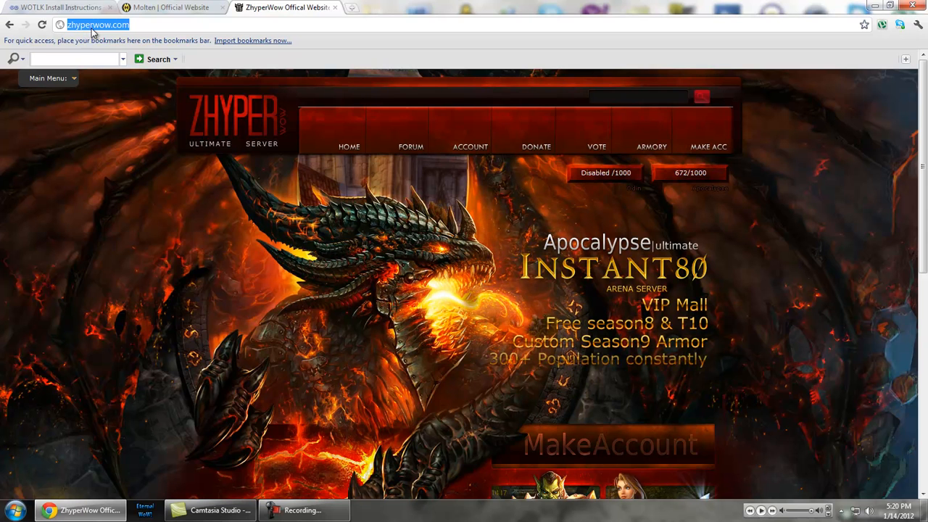
mouse_move(151, 30)
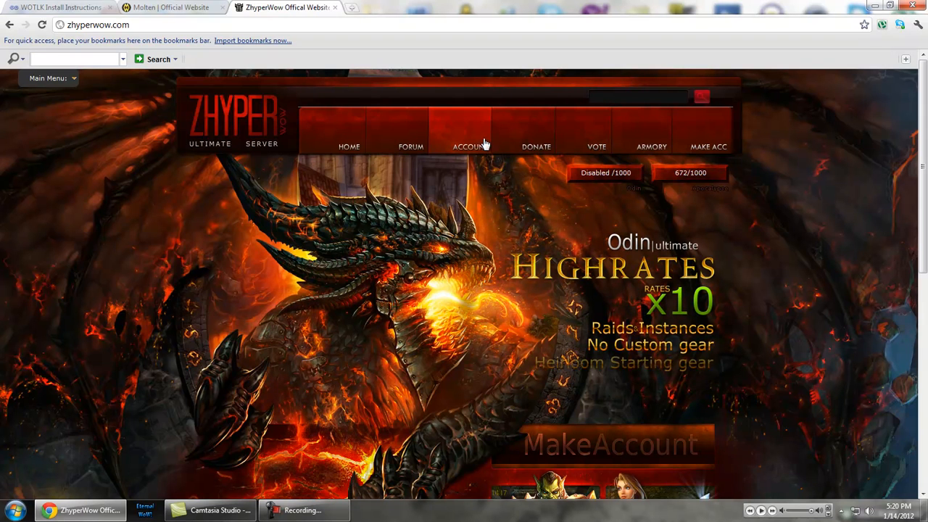
left_click(468, 146)
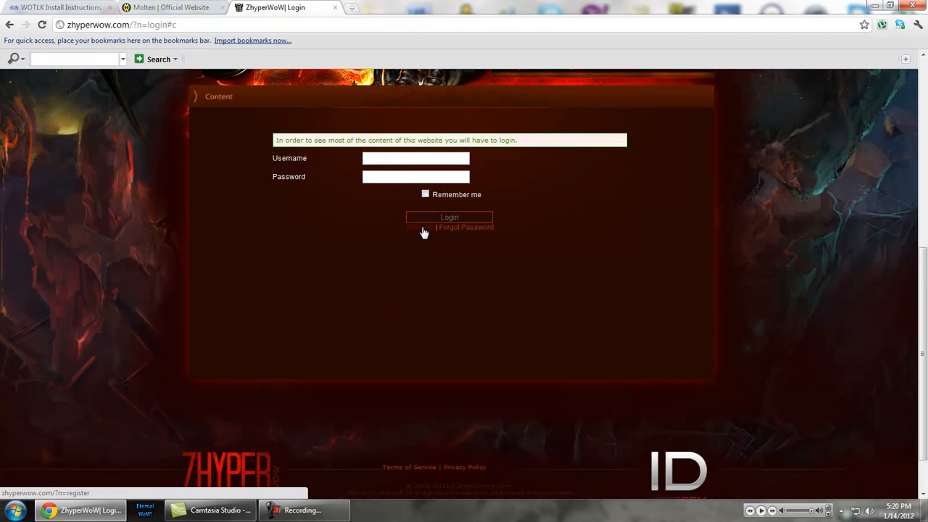
mouse_move(491, 313)
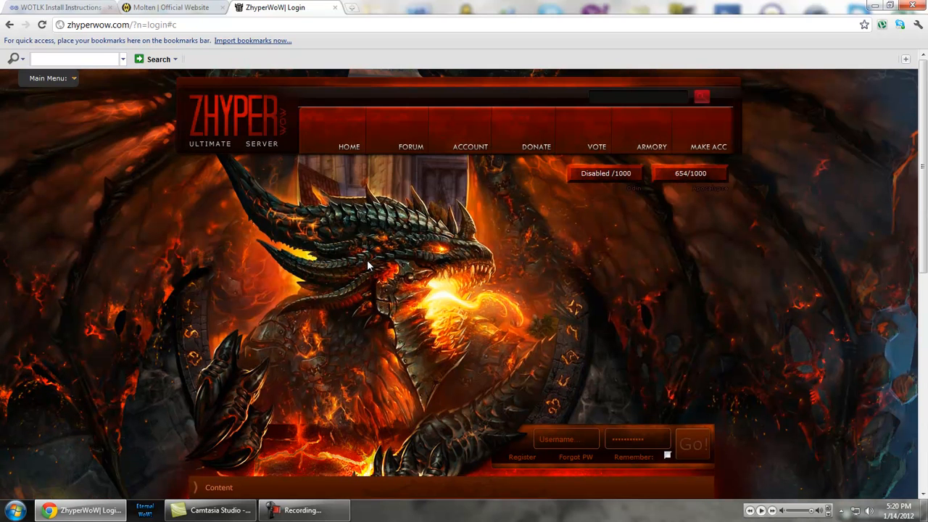
mouse_move(104, 463)
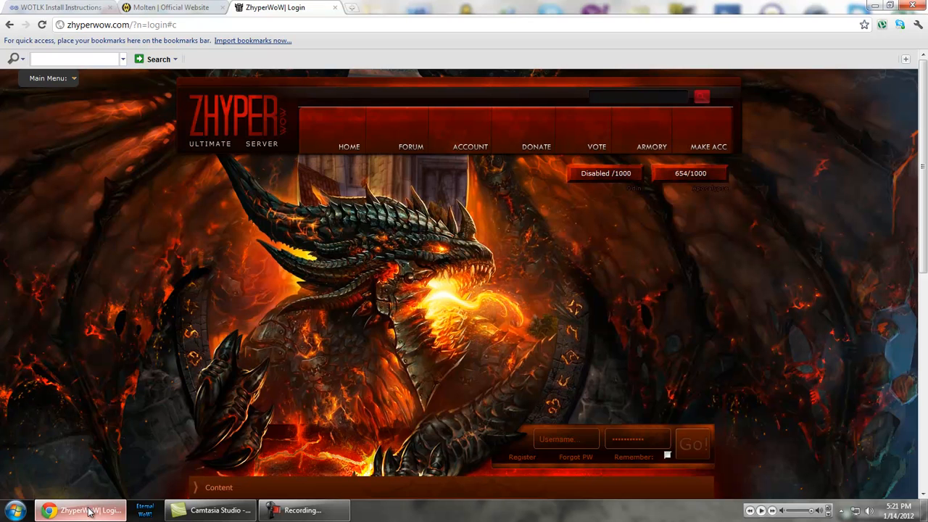
mouse_move(80, 510)
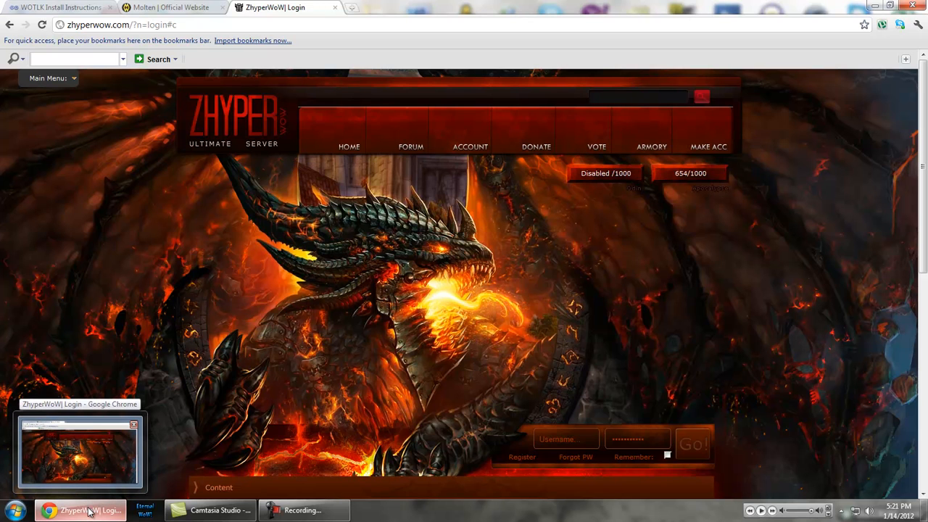
Minimize the browser, browse C:\Program Files (x86) in Explorer, then show the Documents library.
left_click(80, 509)
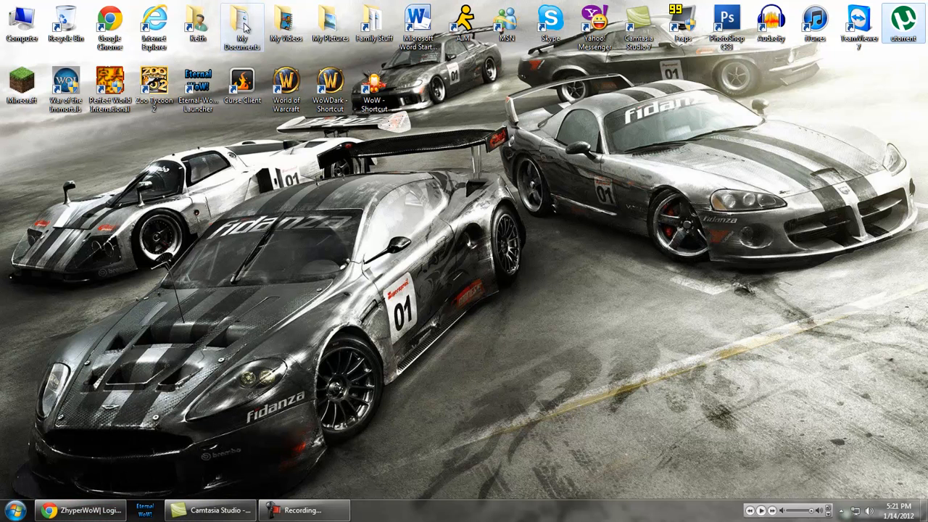
double_click(244, 26)
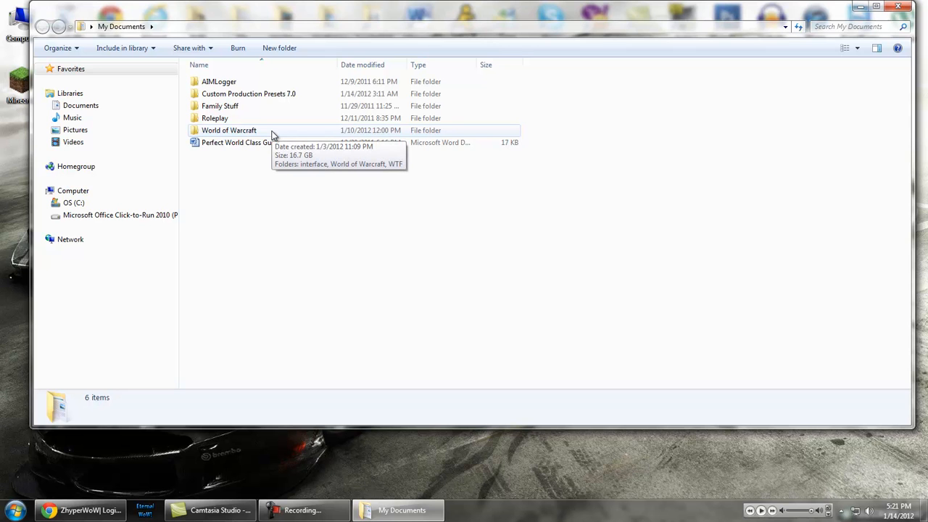
left_click(73, 202)
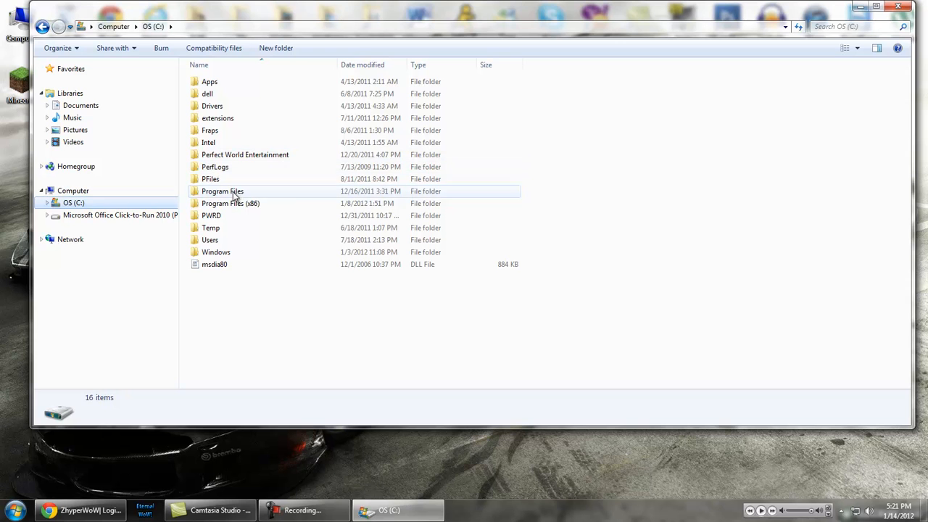
double_click(231, 203)
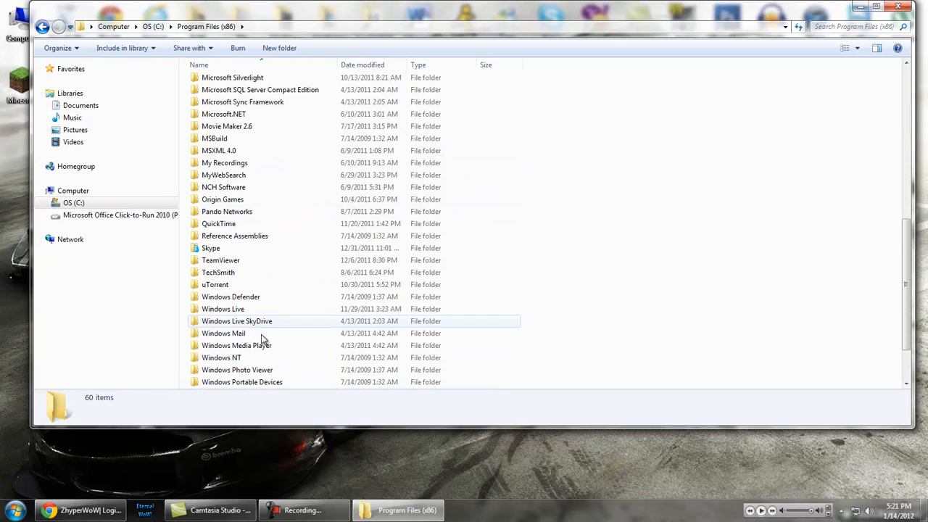
scroll("down", 3)
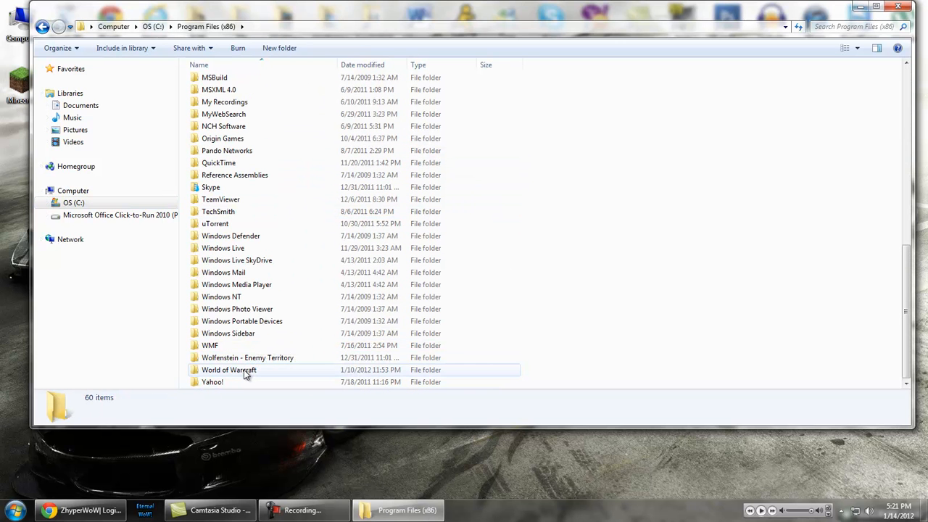
mouse_move(228, 369)
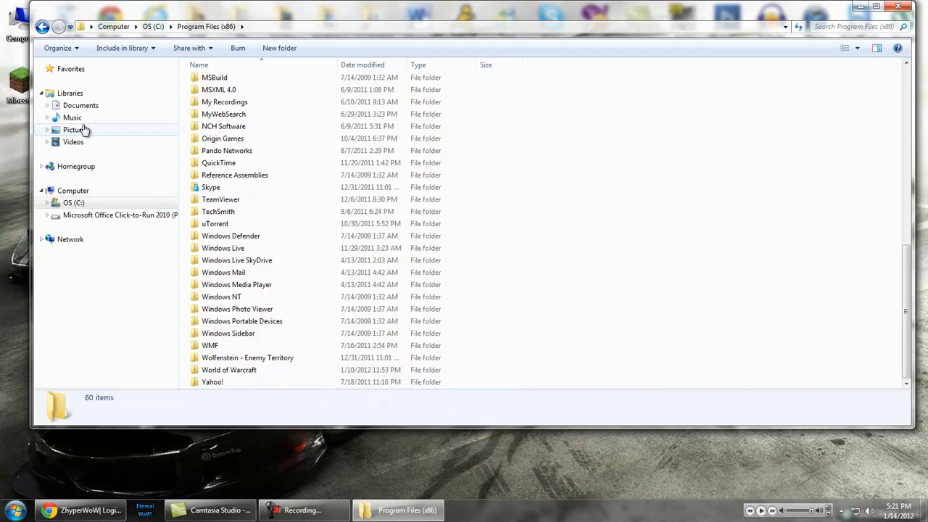
left_click(80, 105)
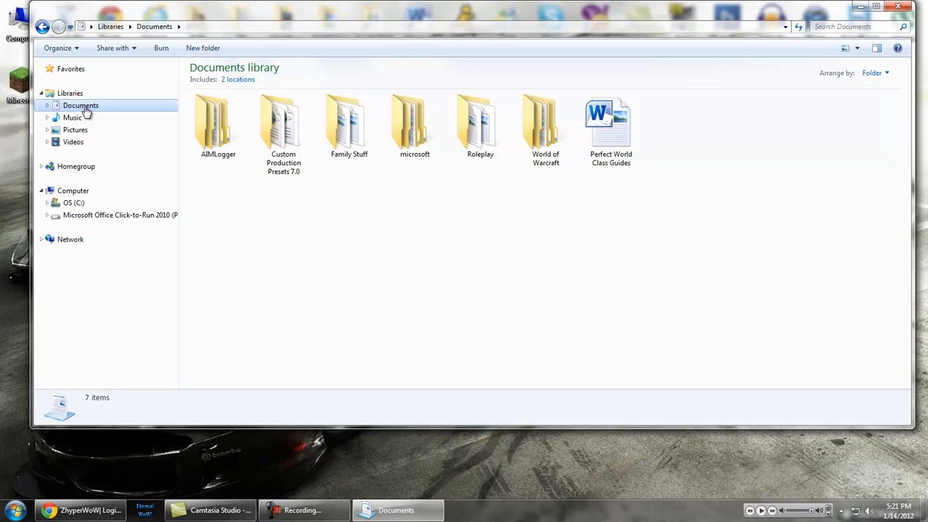
mouse_move(163, 114)
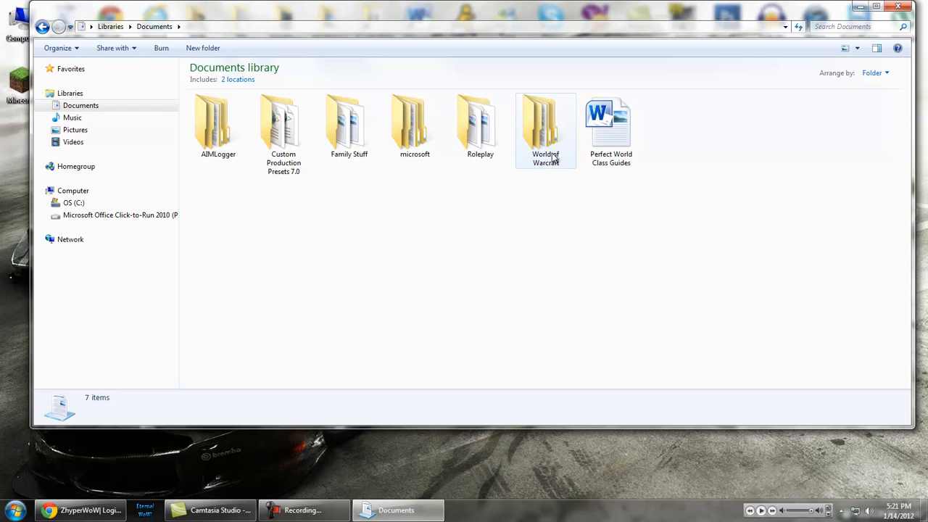
Enter the inner World of Warcraft game folder and show its 25 items as Small Icons.
double_click(545, 124)
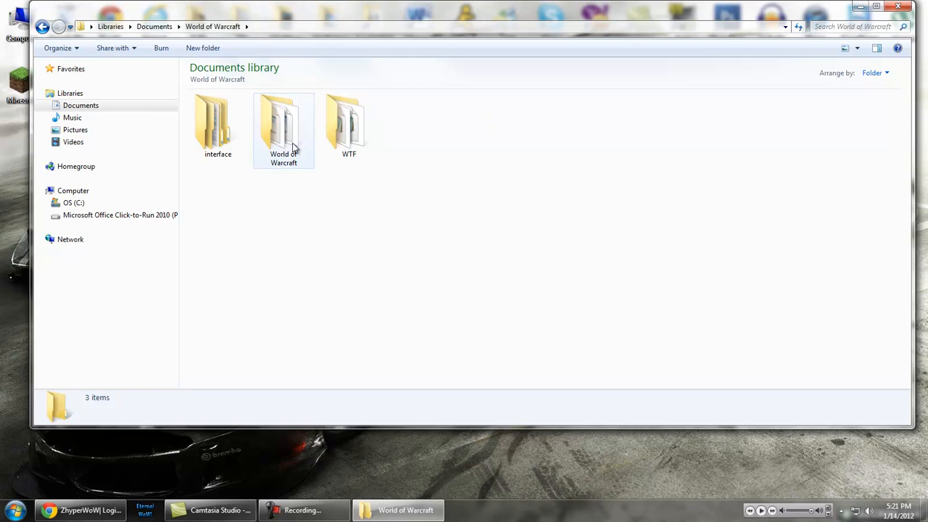
left_click(218, 127)
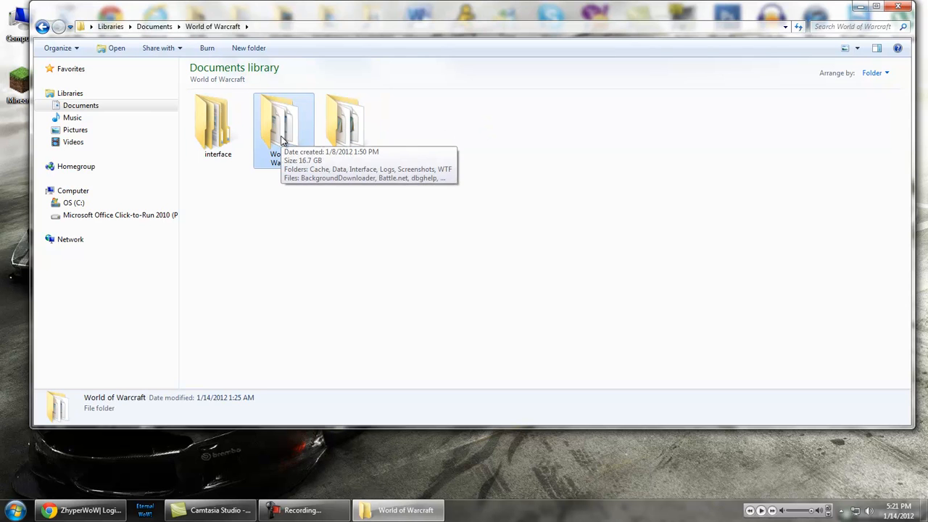
double_click(283, 127)
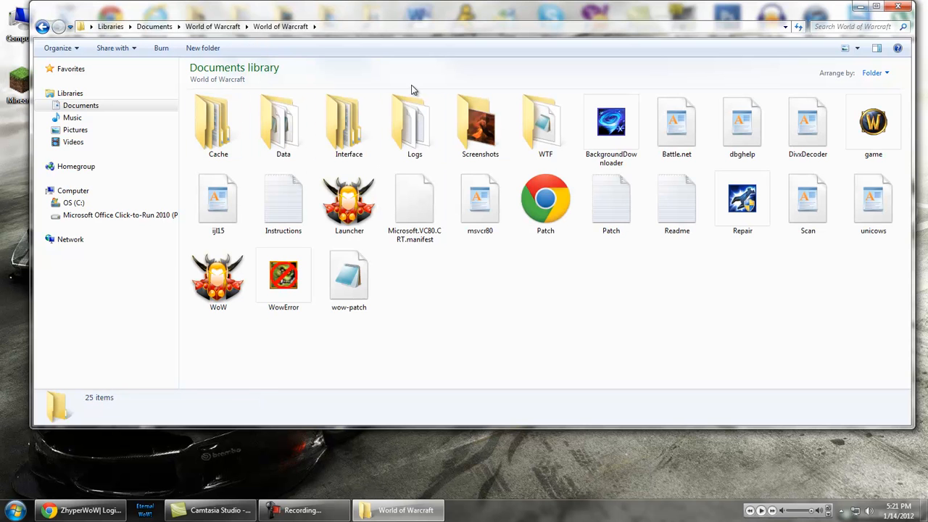
left_click(856, 48)
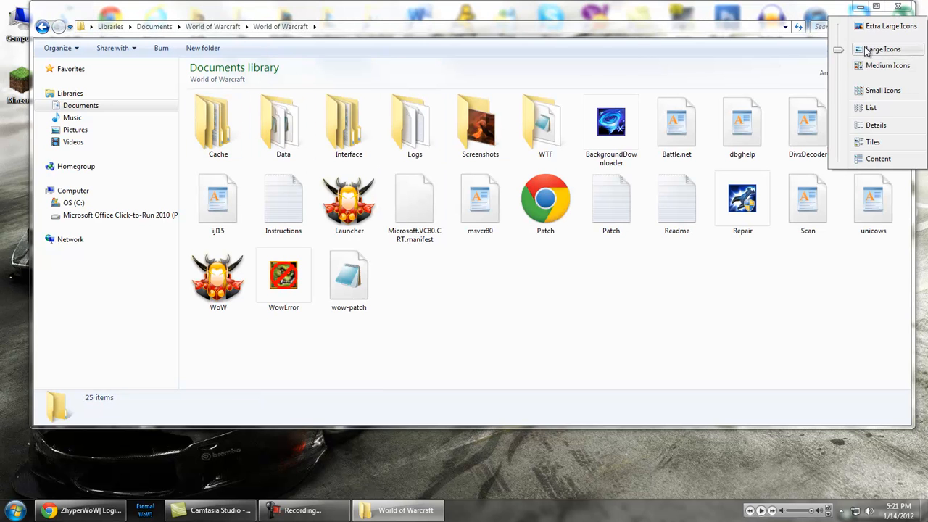
left_click(882, 48)
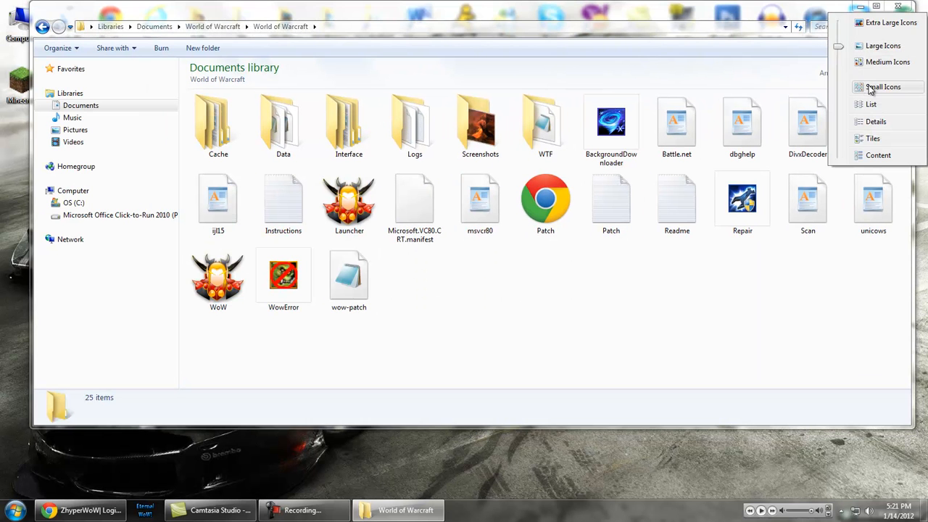
left_click(882, 87)
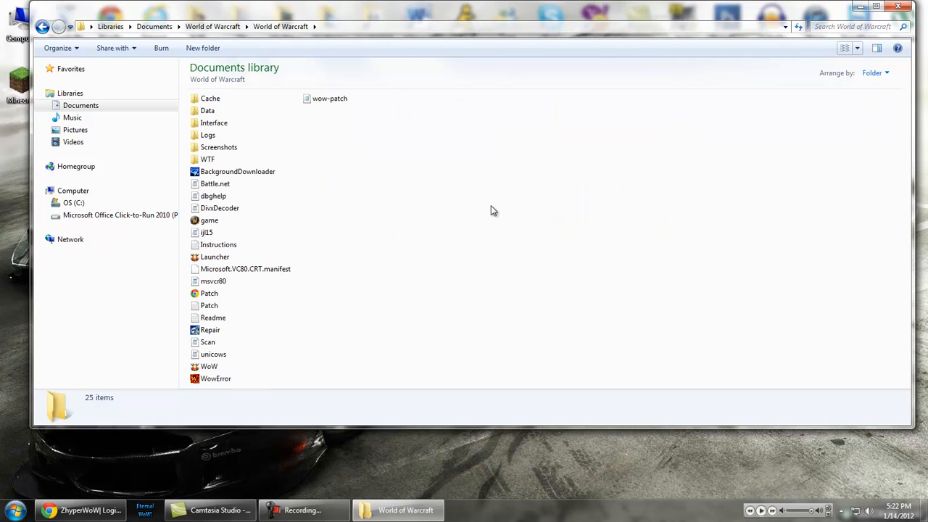
mouse_move(843, 444)
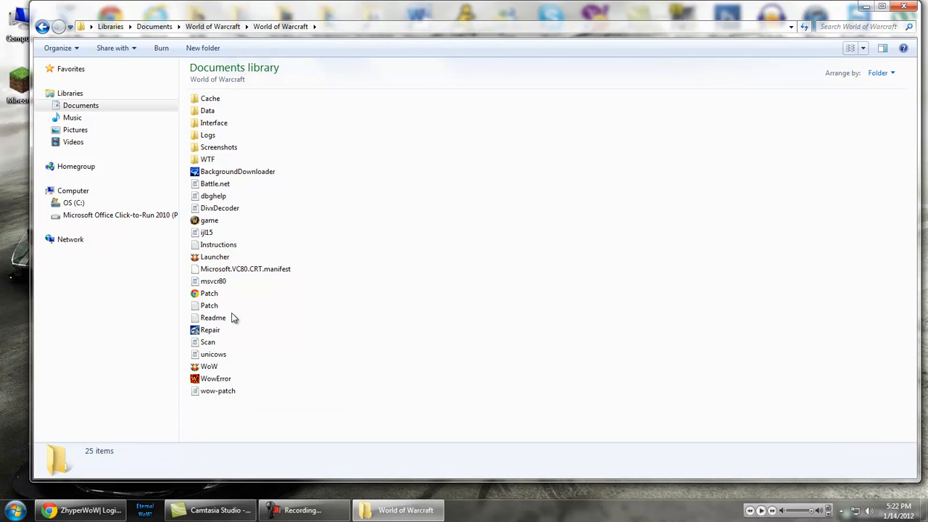
mouse_move(218, 95)
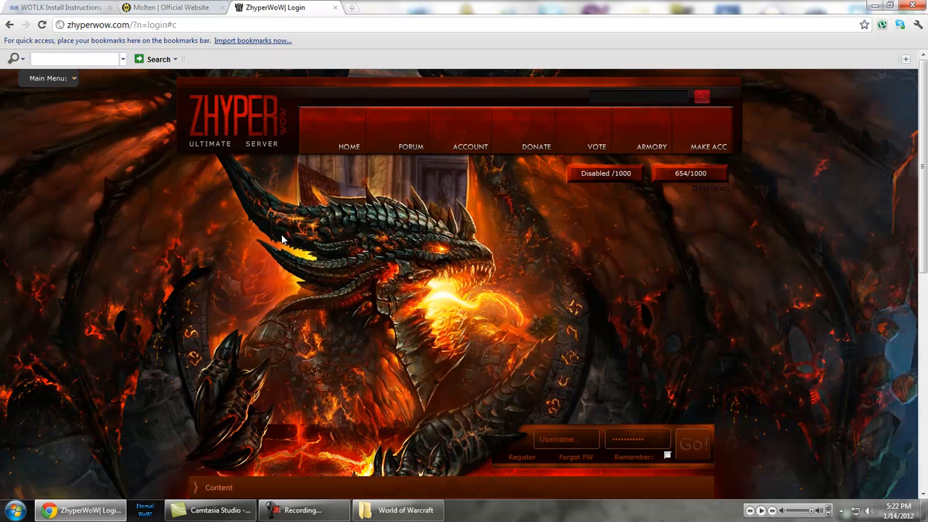
mouse_move(428, 289)
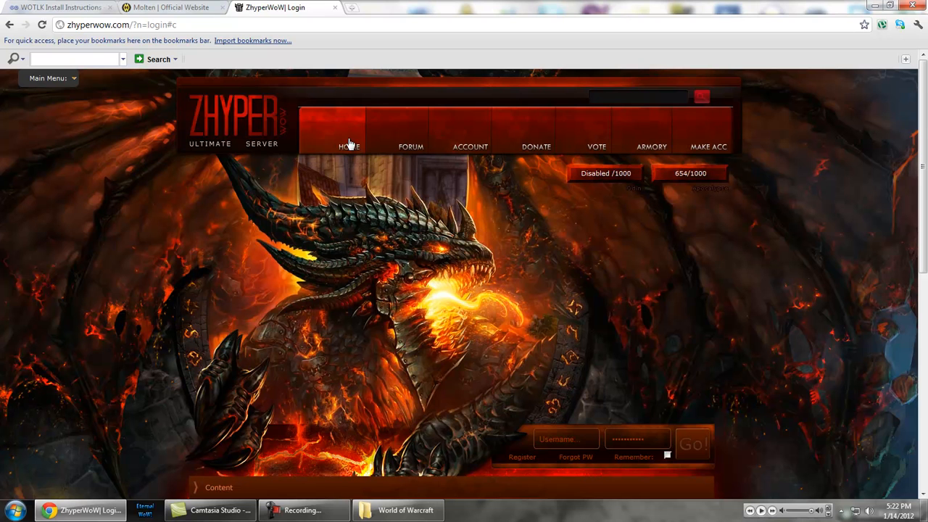
left_click(58, 7)
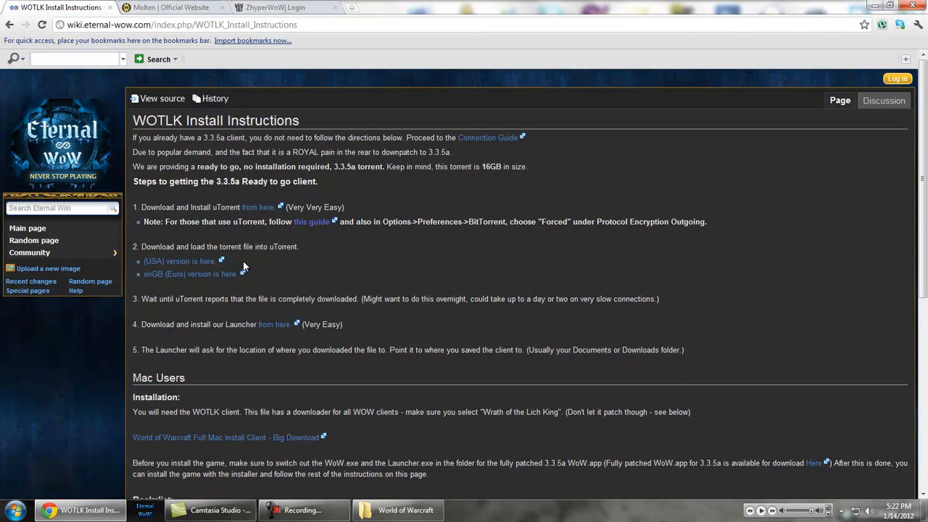
mouse_move(244, 104)
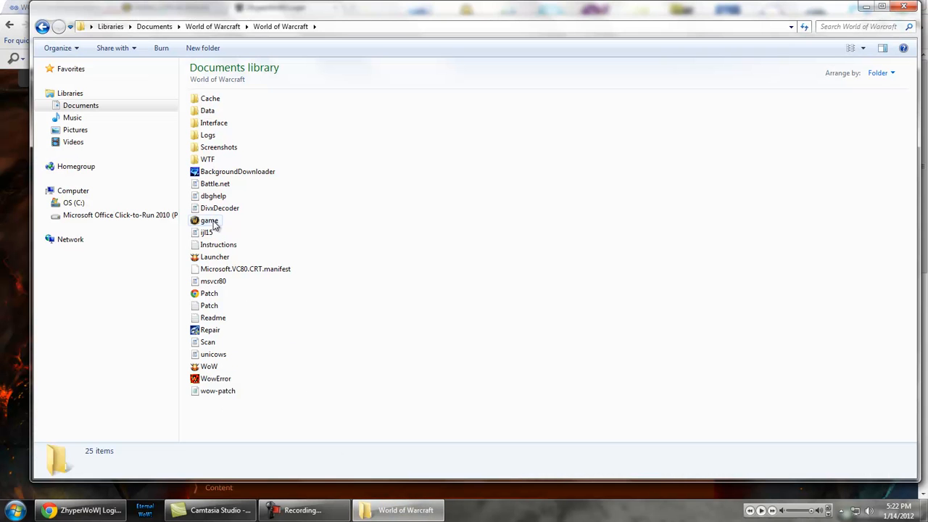
Navigate into Data\enGB and select the realmlist file.
left_click(208, 110)
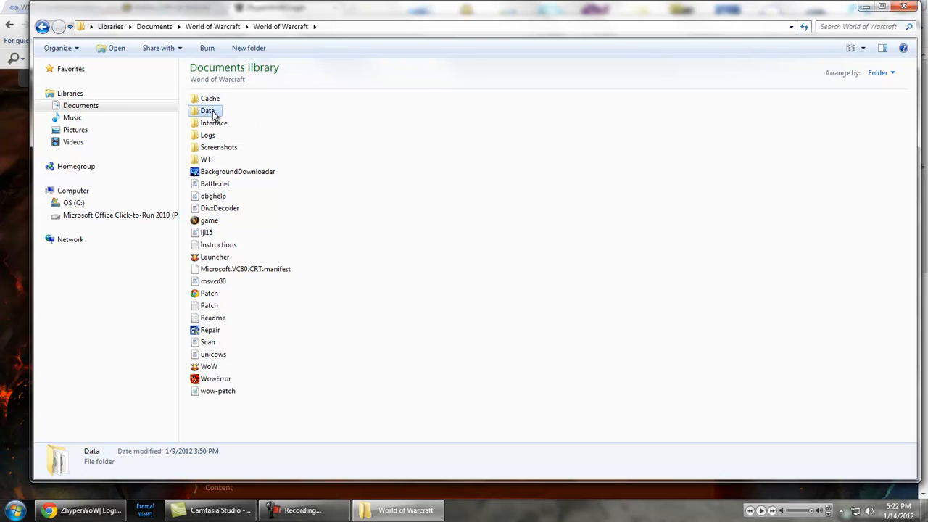
double_click(208, 110)
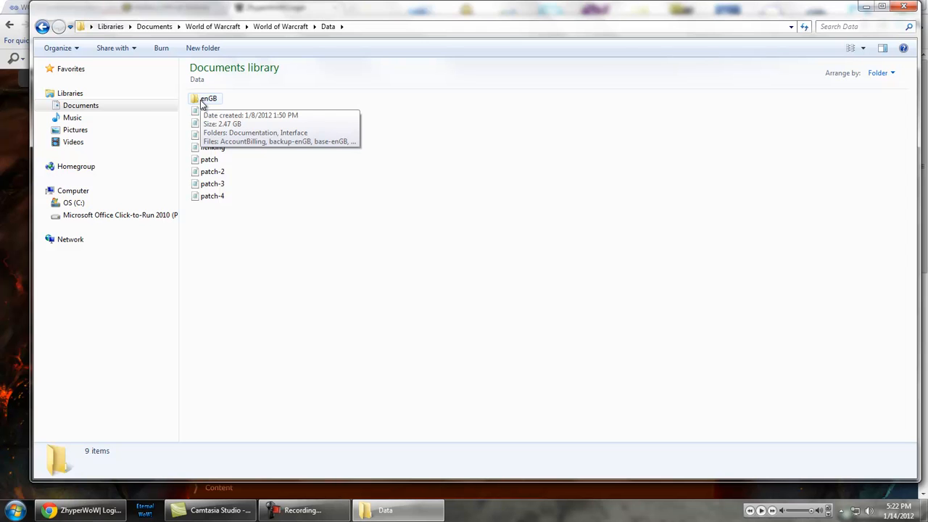
double_click(209, 97)
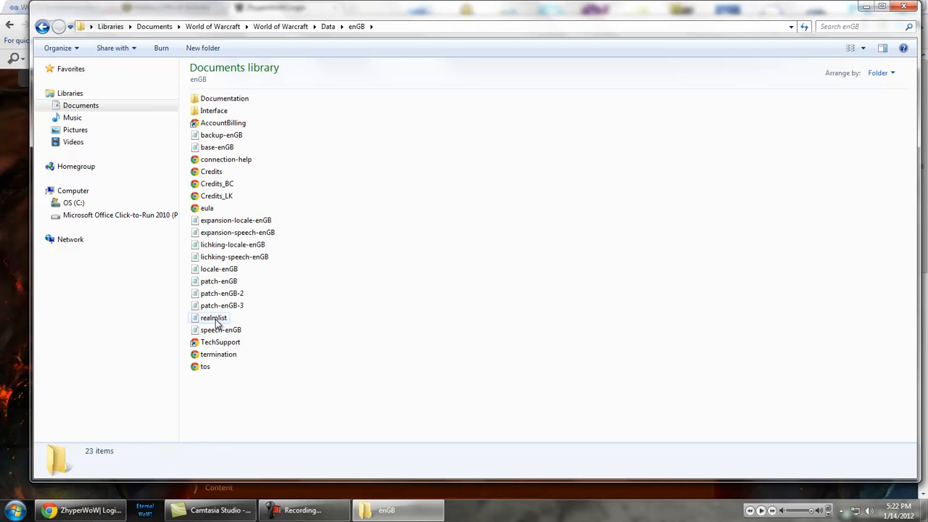
mouse_move(213, 317)
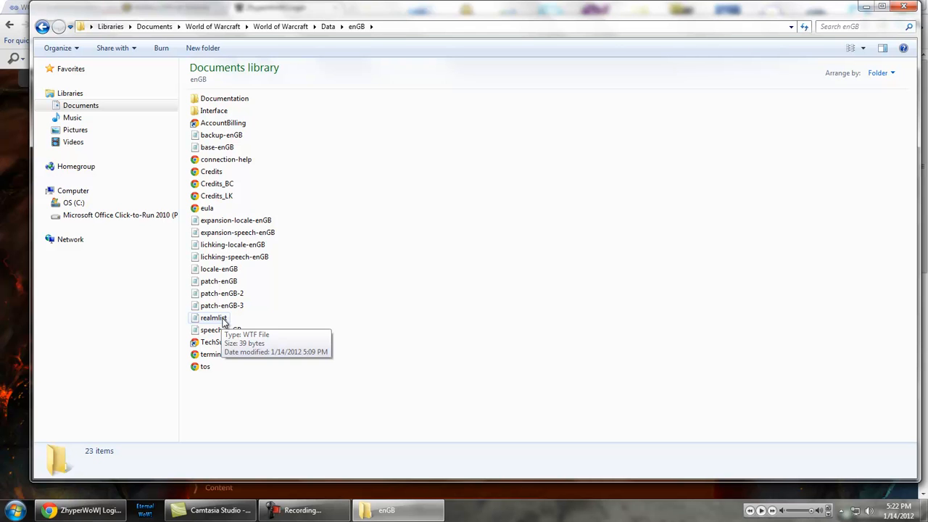
left_click(213, 317)
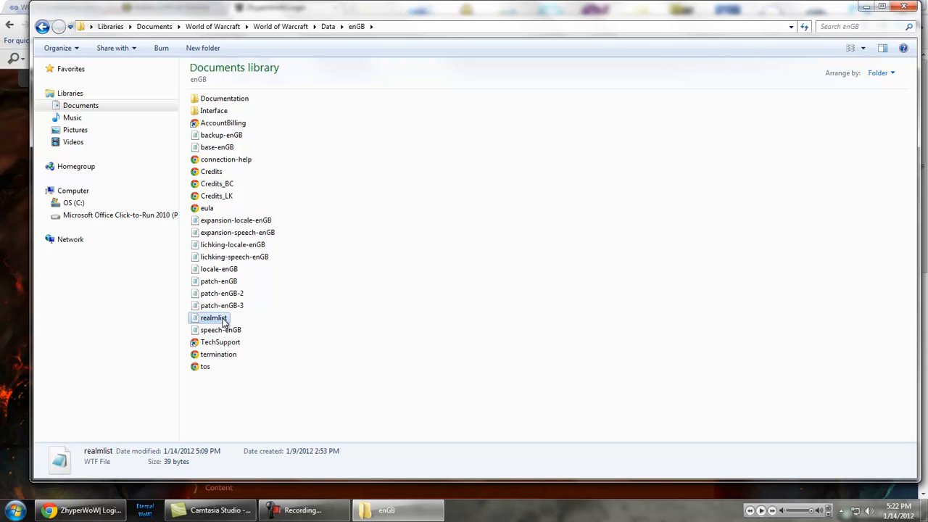
Edit realmlist in Notepad to read 'set realmlist logon.zhyperwow.com' and save it.
right_click(213, 318)
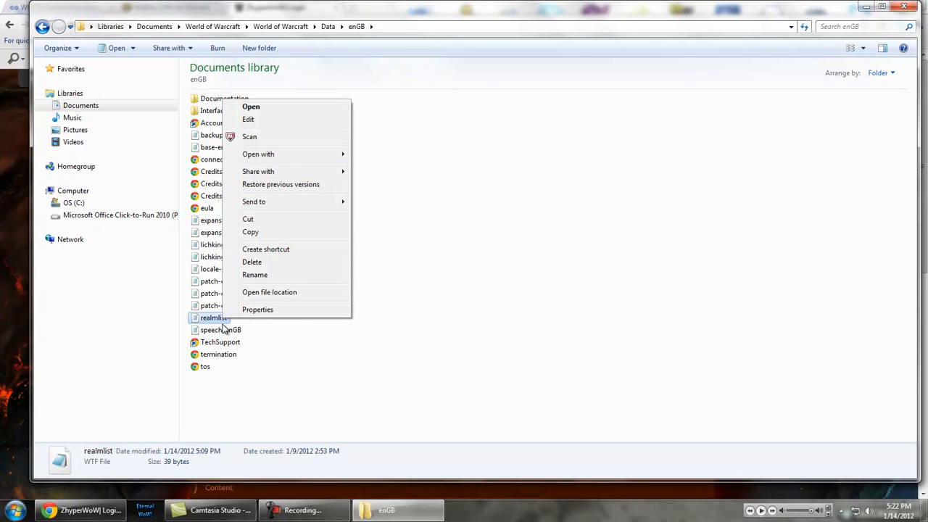
left_click(251, 107)
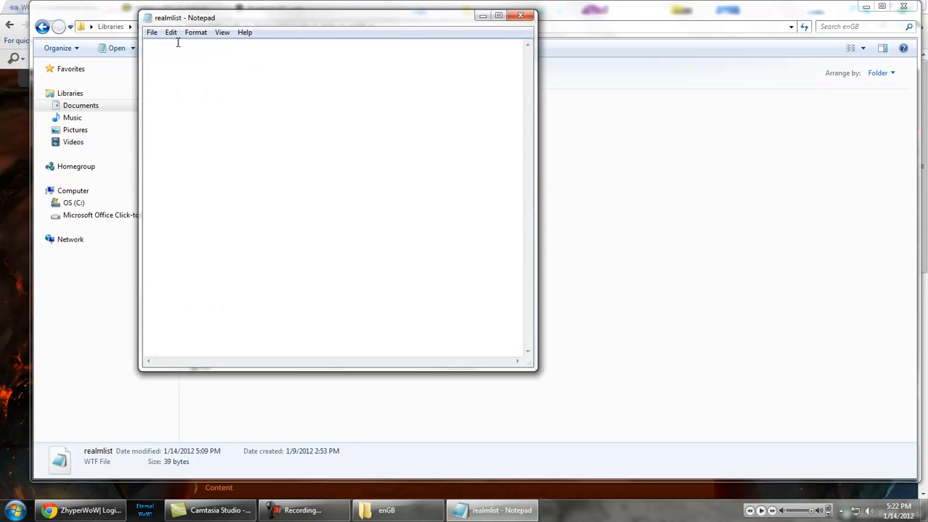
type("set realmlist logon.zhyperwow.com")
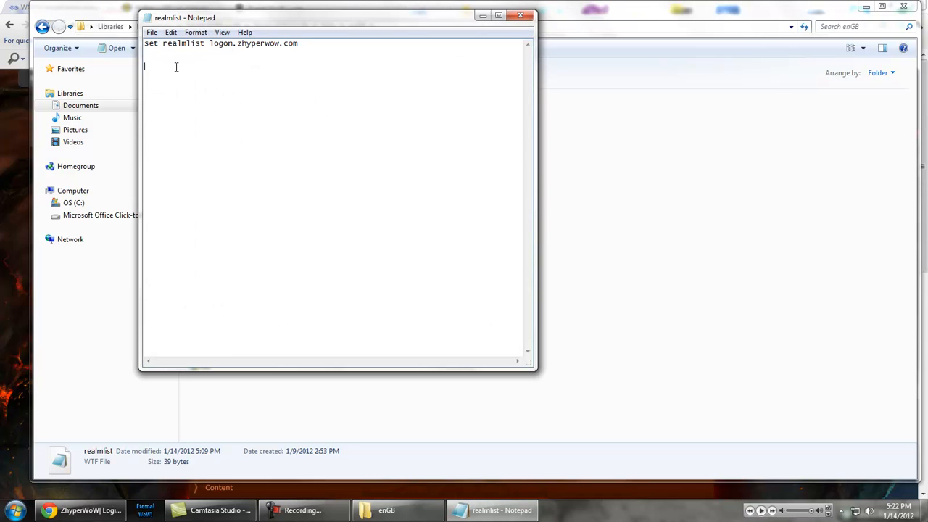
mouse_move(330, 49)
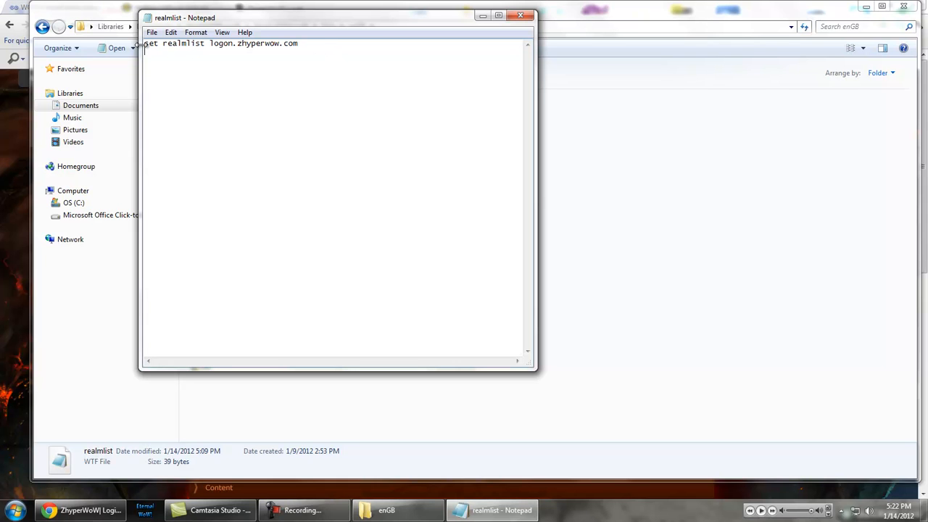
left_click_drag(145, 43, 203, 43)
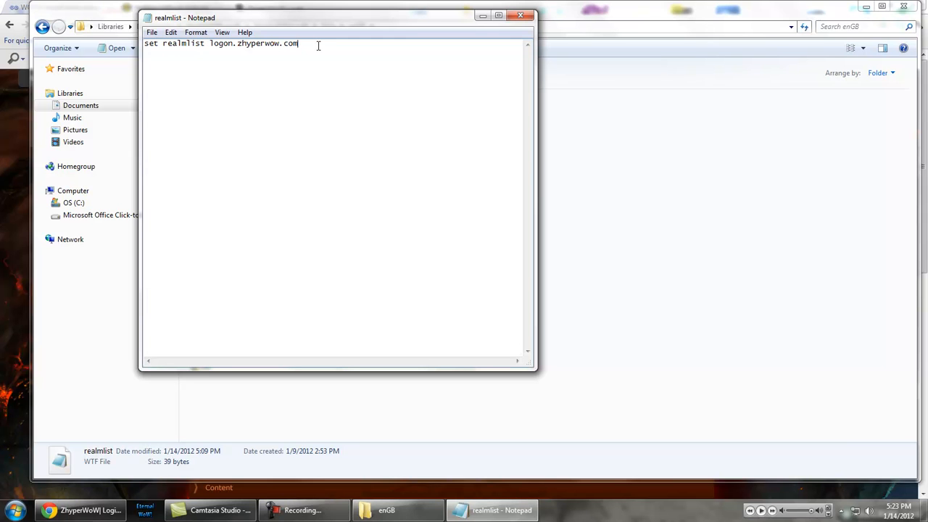
left_click(210, 43)
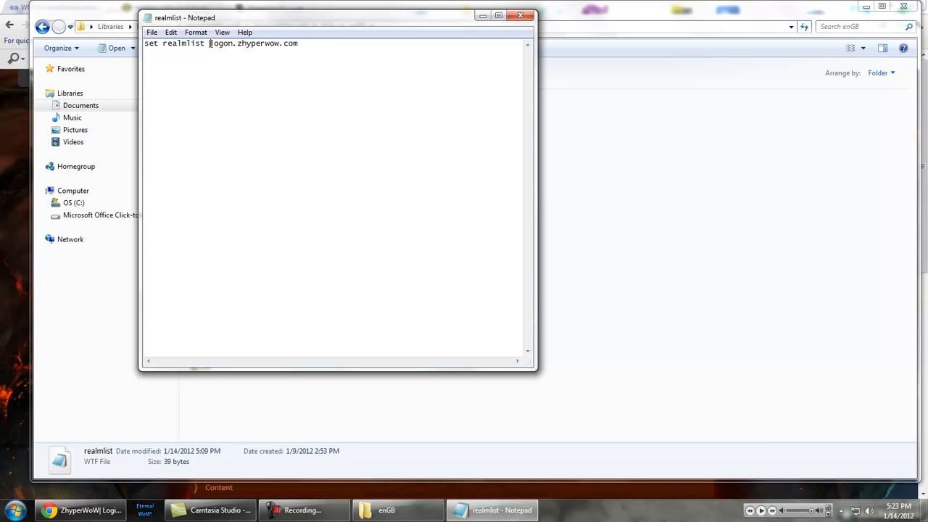
double_click(182, 43)
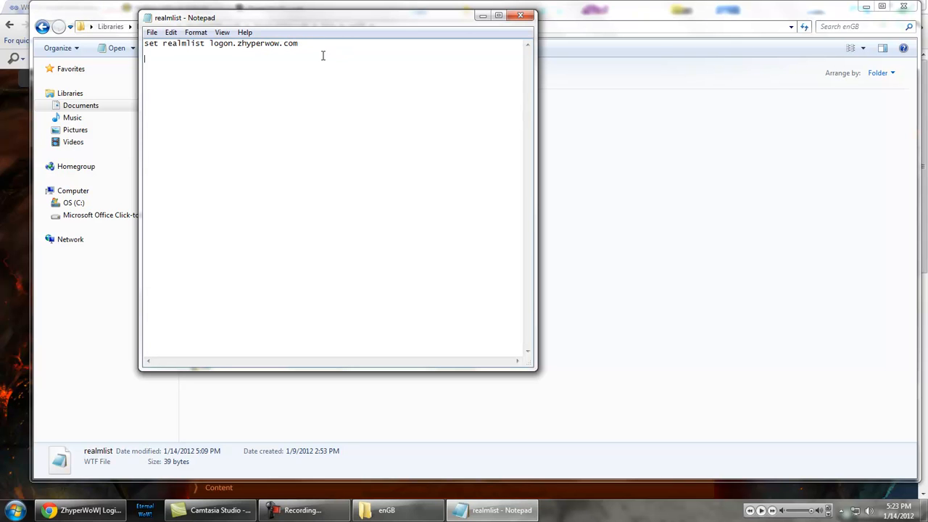
mouse_move(282, 95)
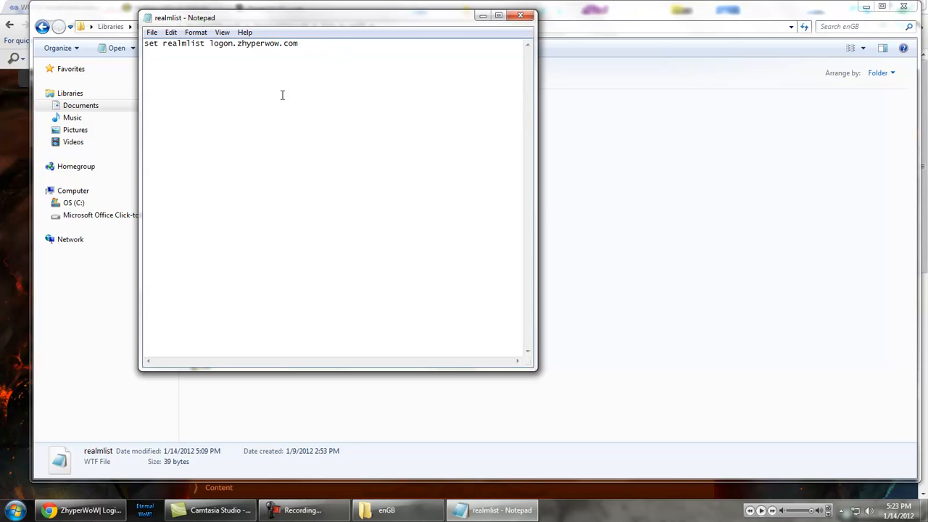
left_click(152, 31)
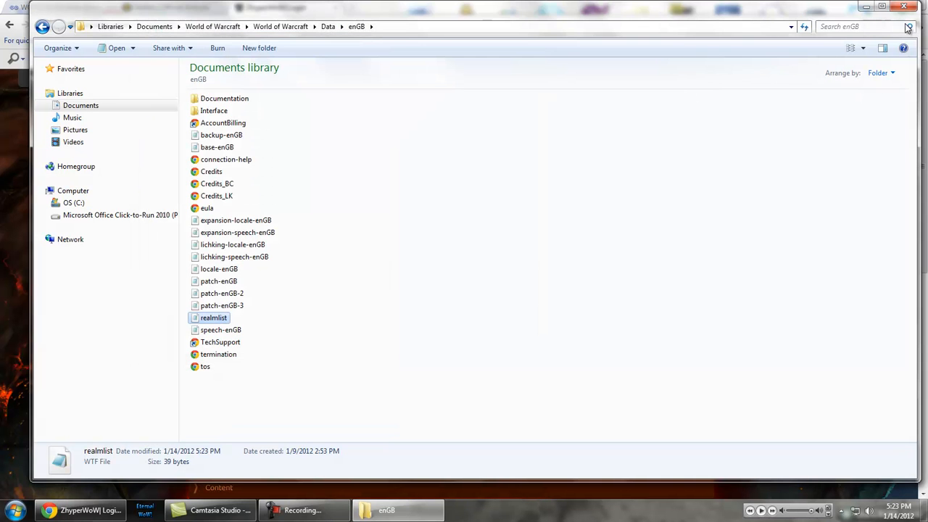
Close the enGB folder window and dismiss the Voting popup on the Eternal-WoW page.
left_click(80, 509)
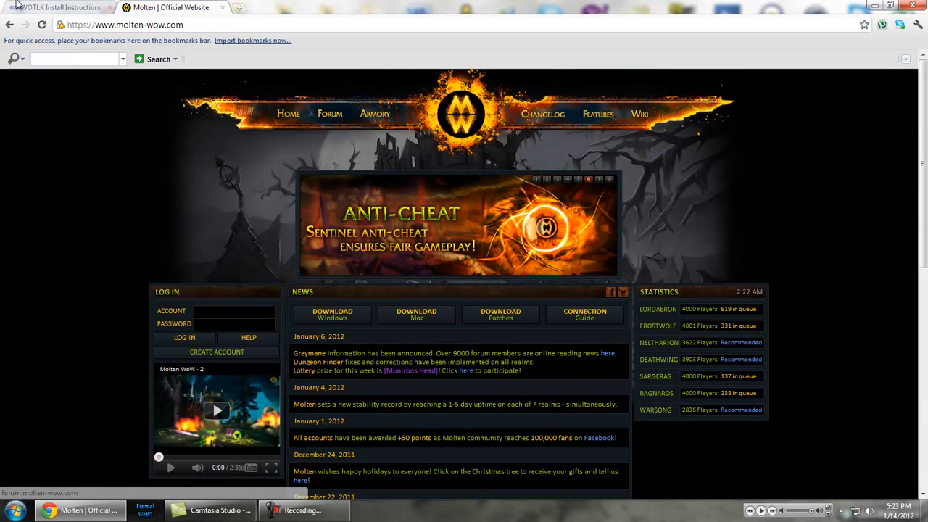
left_click(58, 7)
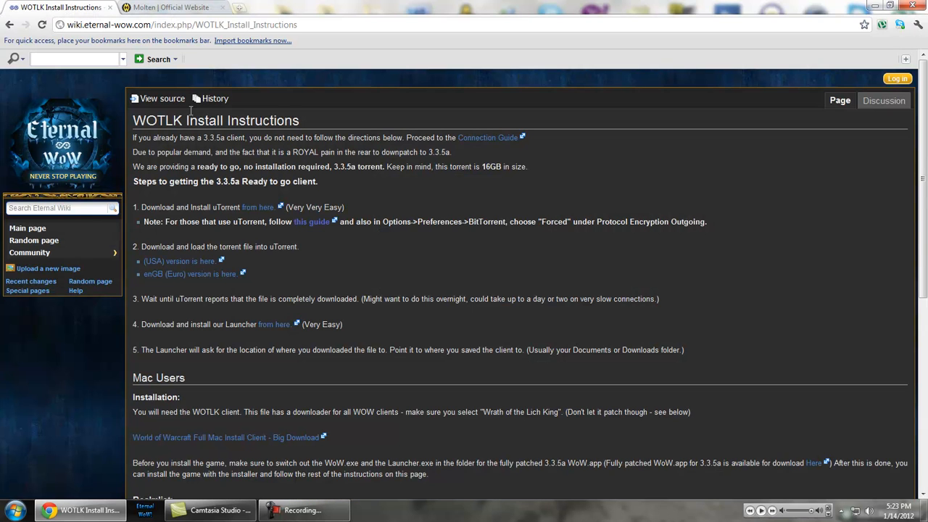
mouse_move(122, 116)
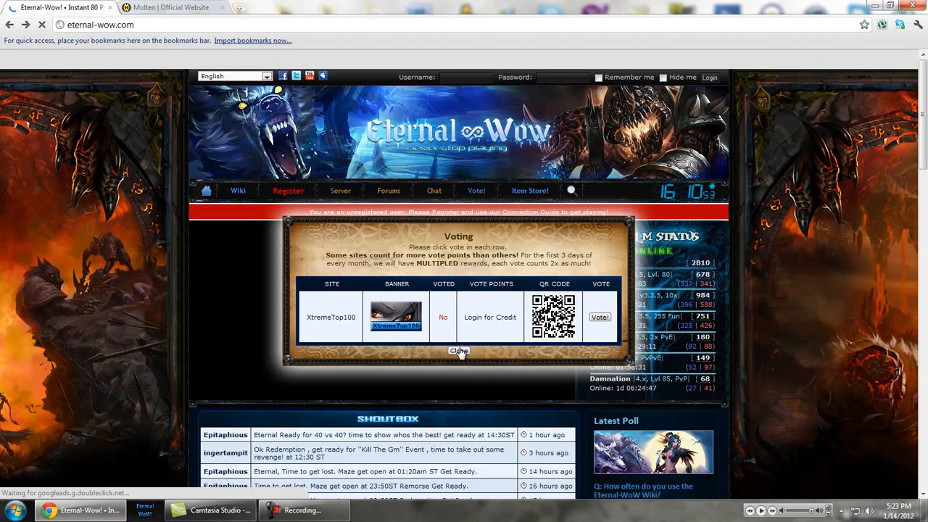
left_click(458, 350)
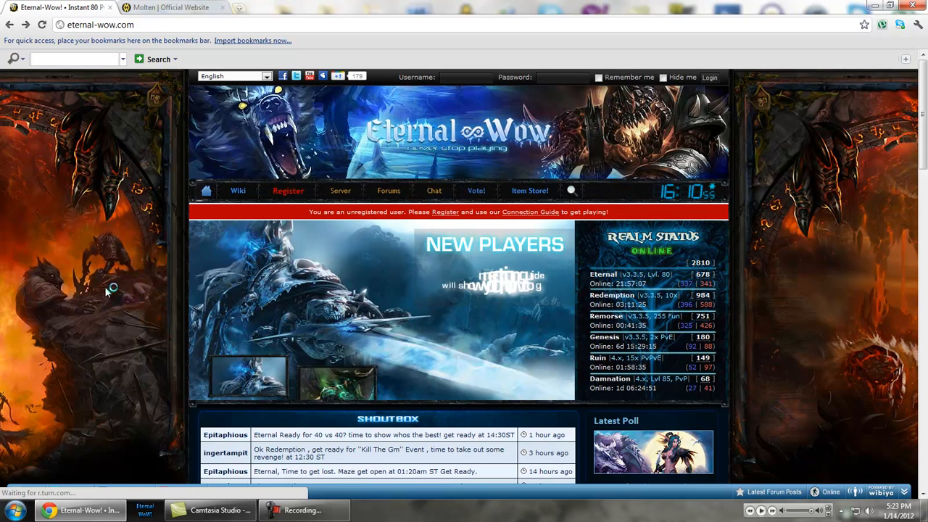
scroll("down", 3)
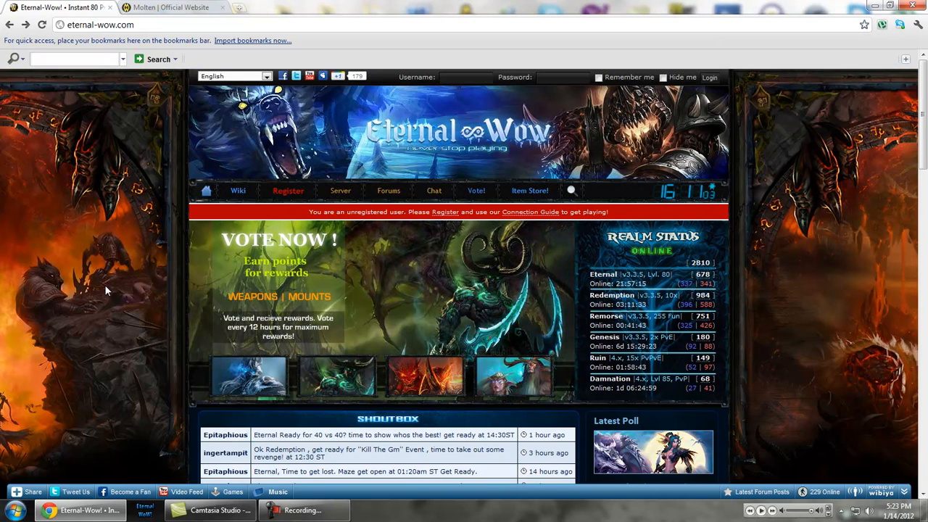
Glance through the Molten and Eternal-WoW tabs, then close Chrome.
left_click(174, 7)
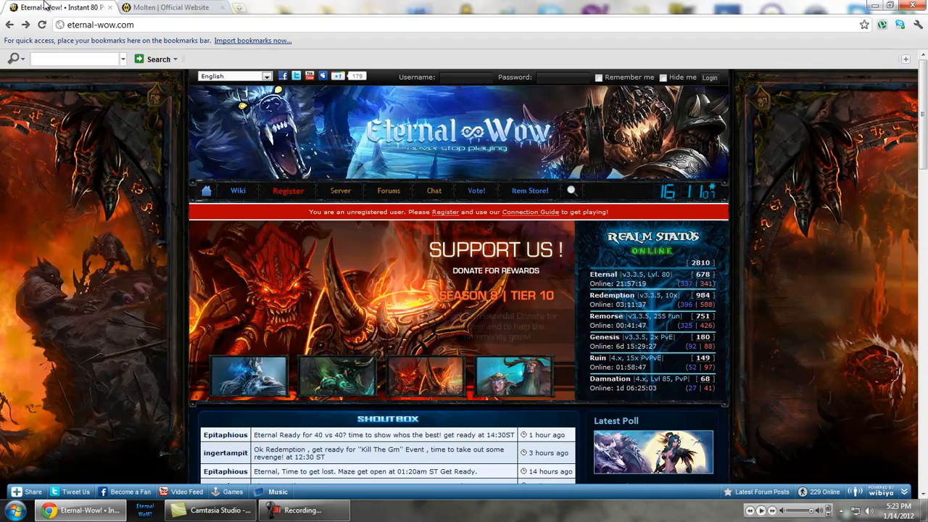
mouse_move(55, 7)
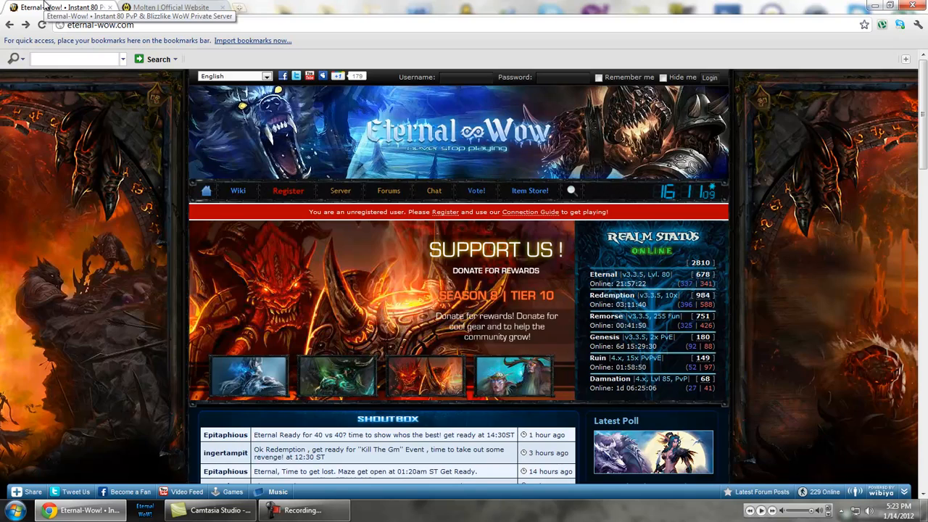
left_click(167, 7)
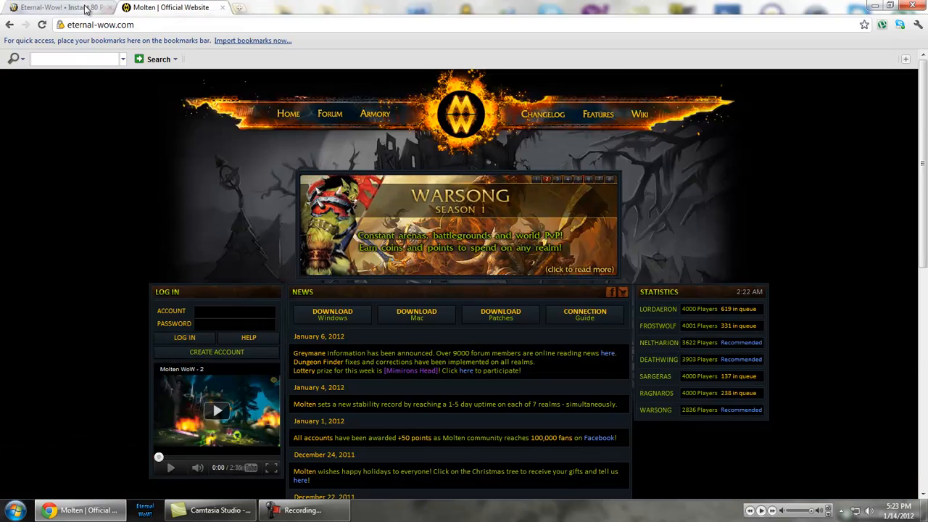
left_click(47, 7)
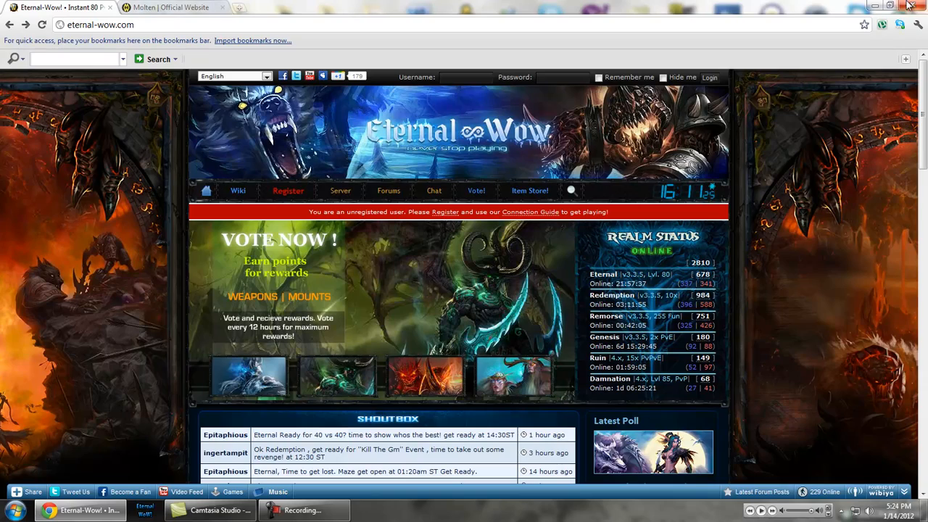
left_click(909, 6)
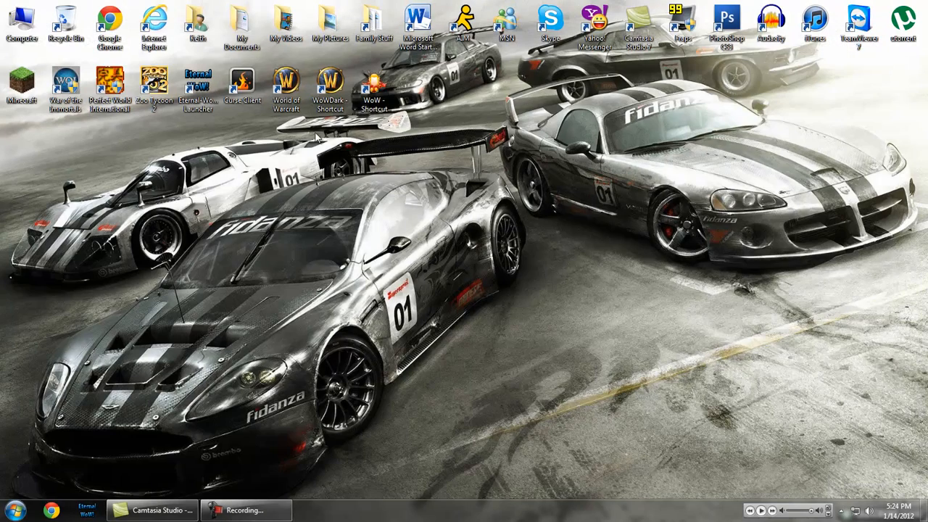
Launch WoW.exe from the World of Warcraft folder inside My Documents, bringing up the 335a.dyndns.org launcher.
double_click(243, 26)
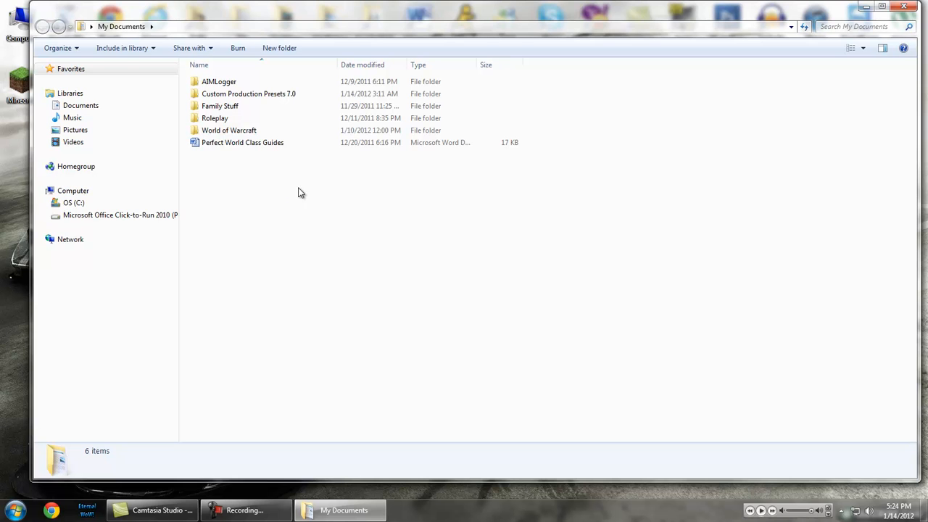
double_click(229, 130)
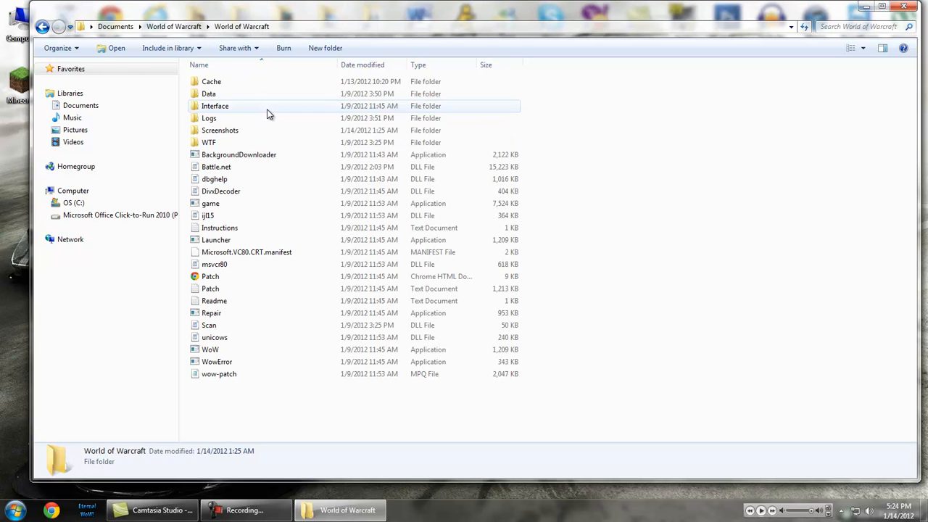
left_click(210, 349)
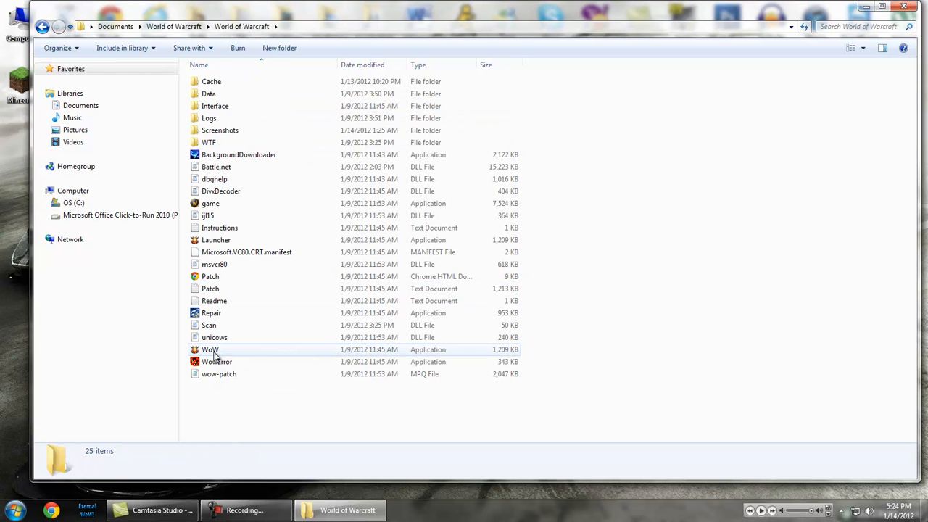
left_click(210, 349)
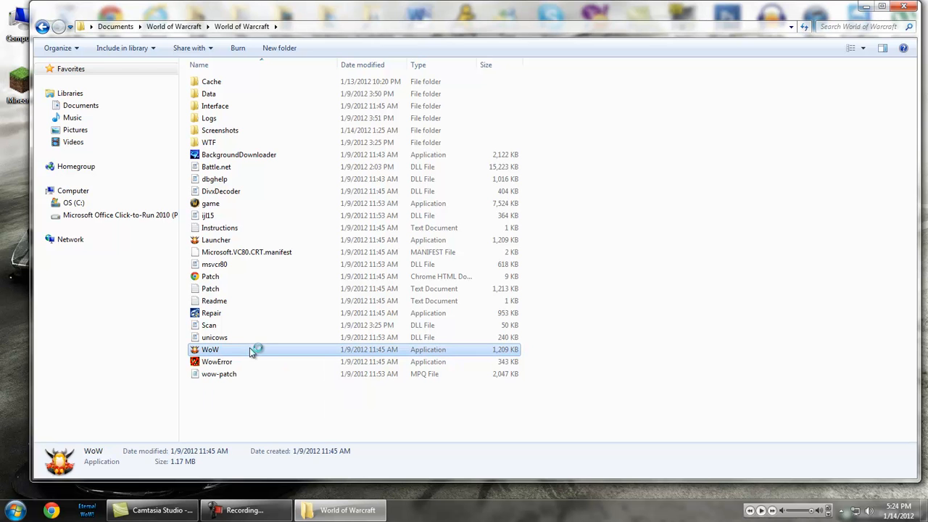
double_click(210, 349)
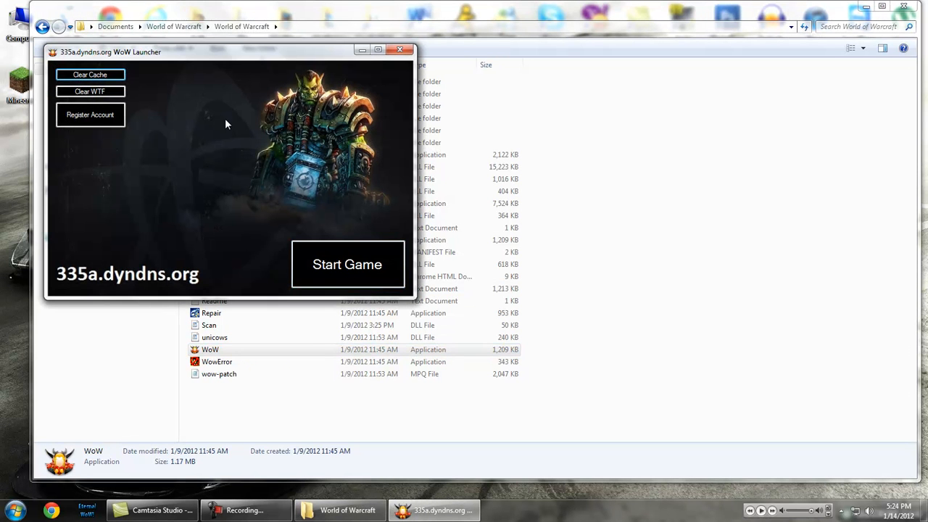
mouse_move(347, 264)
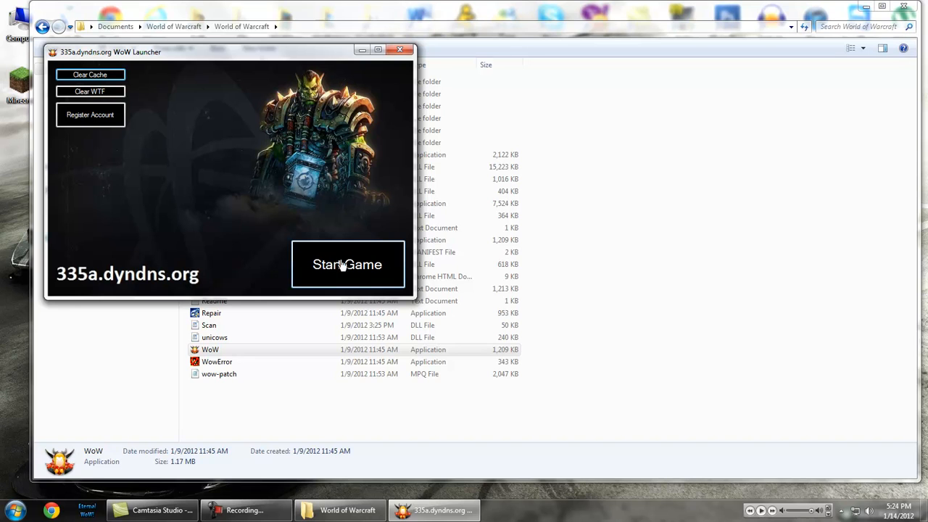
mouse_move(170, 150)
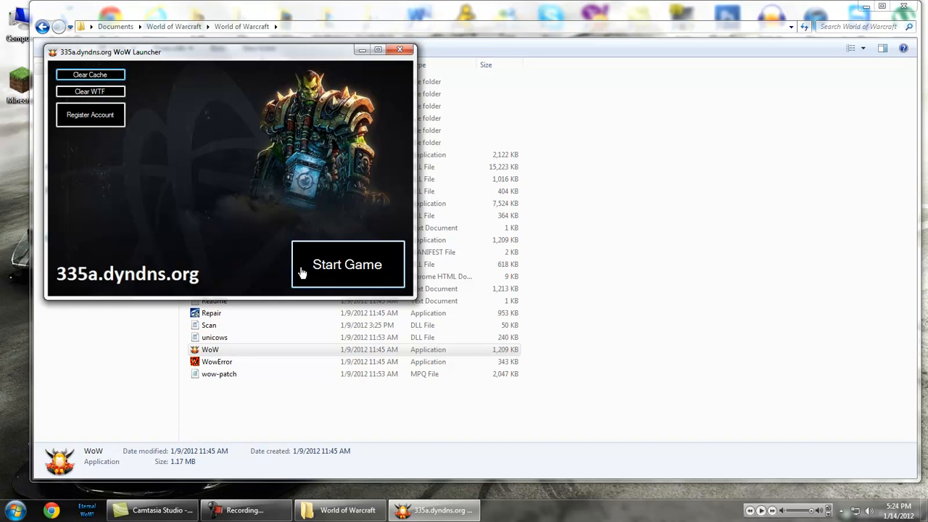
mouse_move(400, 50)
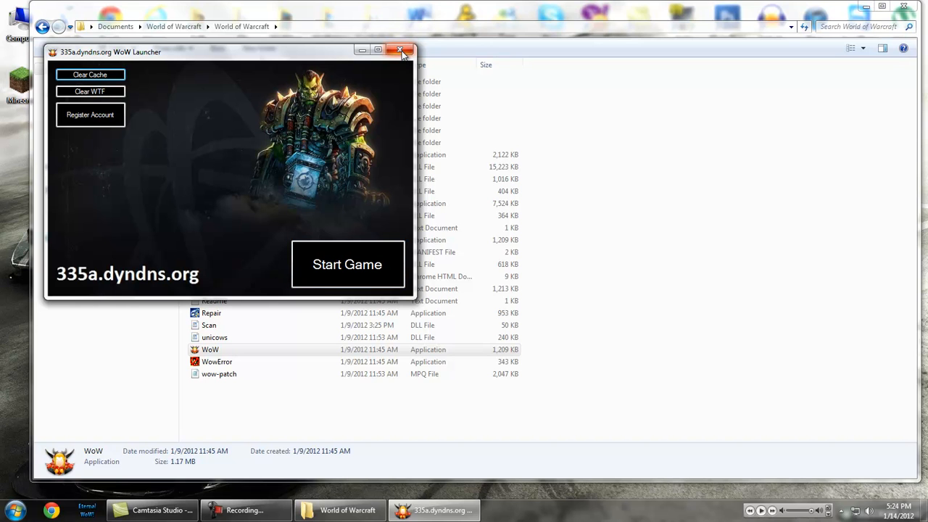
mouse_move(399, 52)
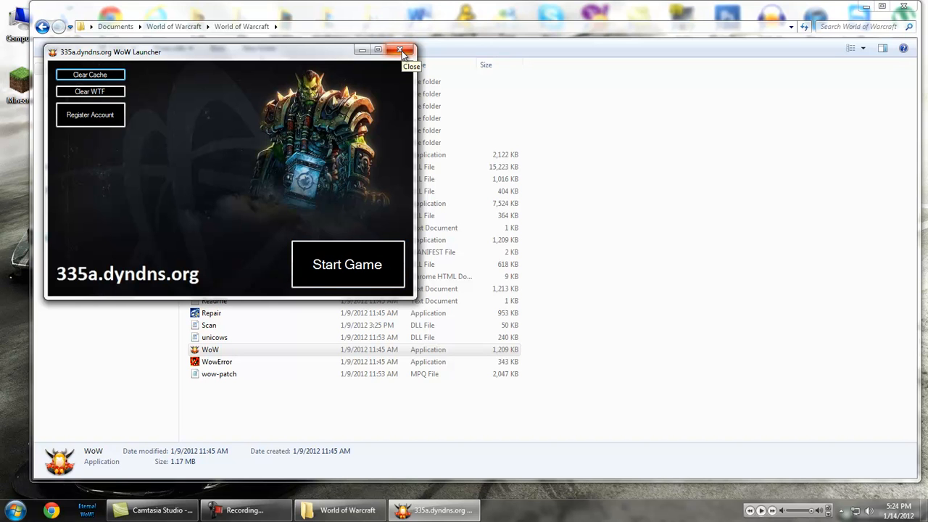
Close the 335a.dyndns.org WoW Launcher without starting the game.
left_click(401, 49)
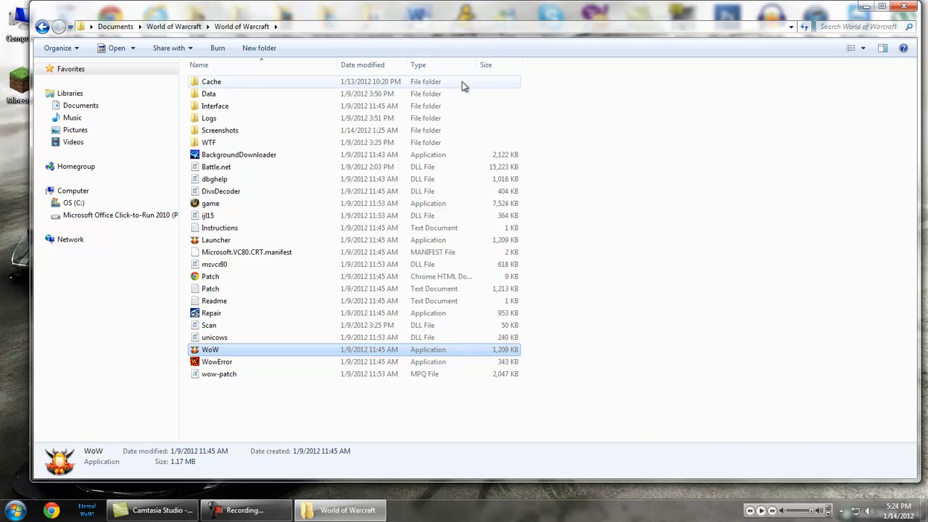
mouse_move(540, 178)
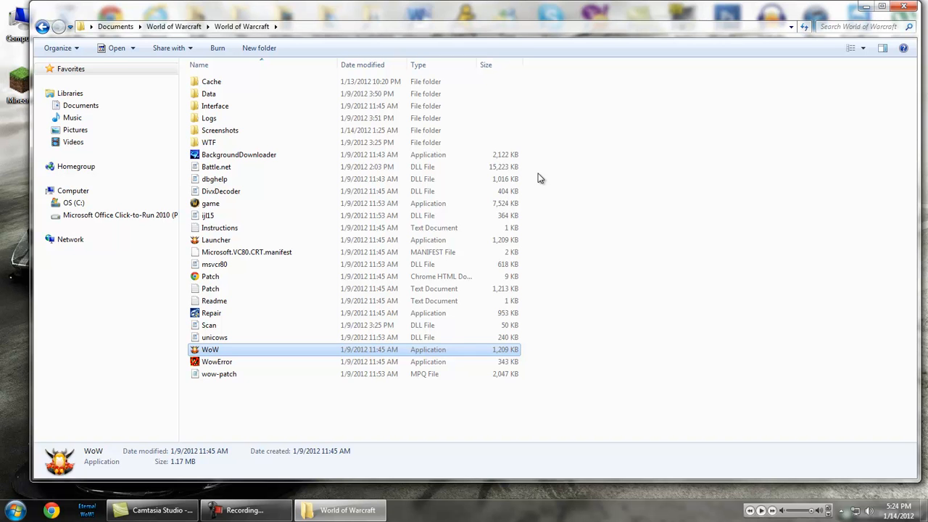
mouse_move(653, 153)
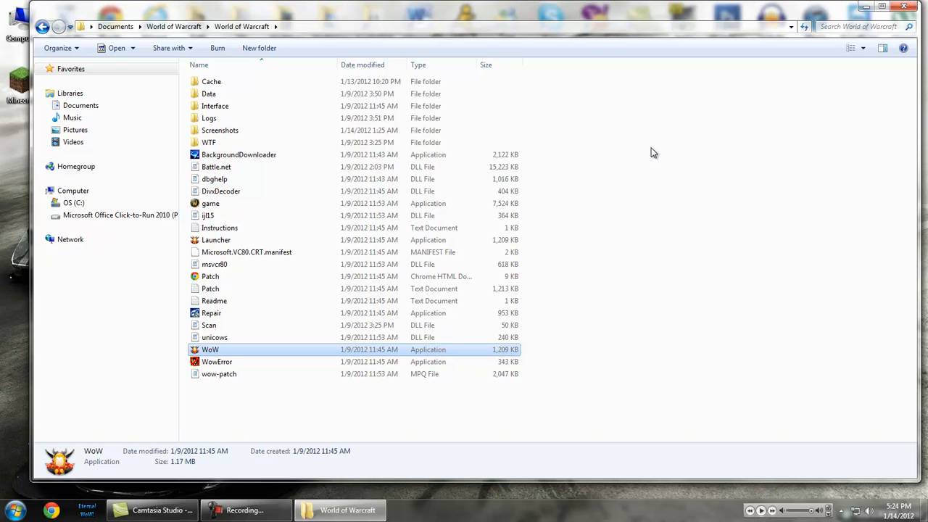
mouse_move(649, 152)
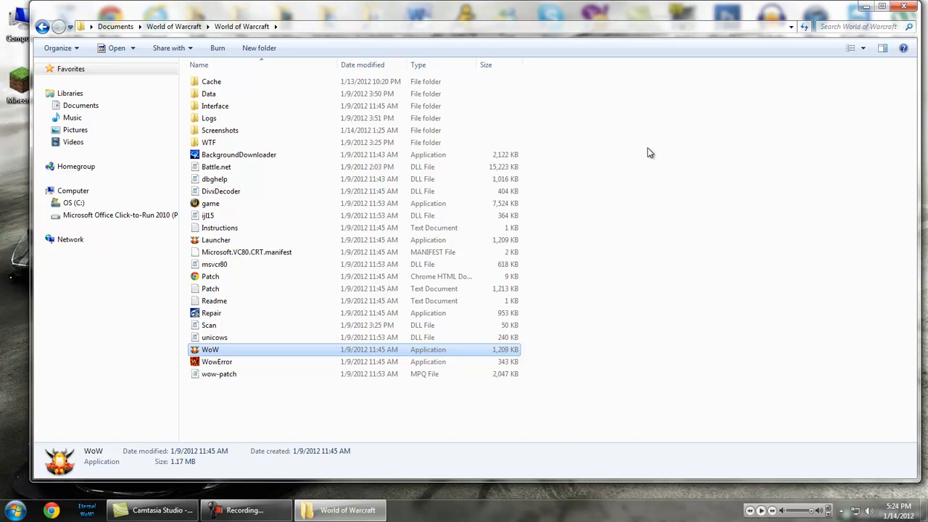
Step back to My Documents and close the Explorer window, returning to the desktop.
left_click(42, 27)
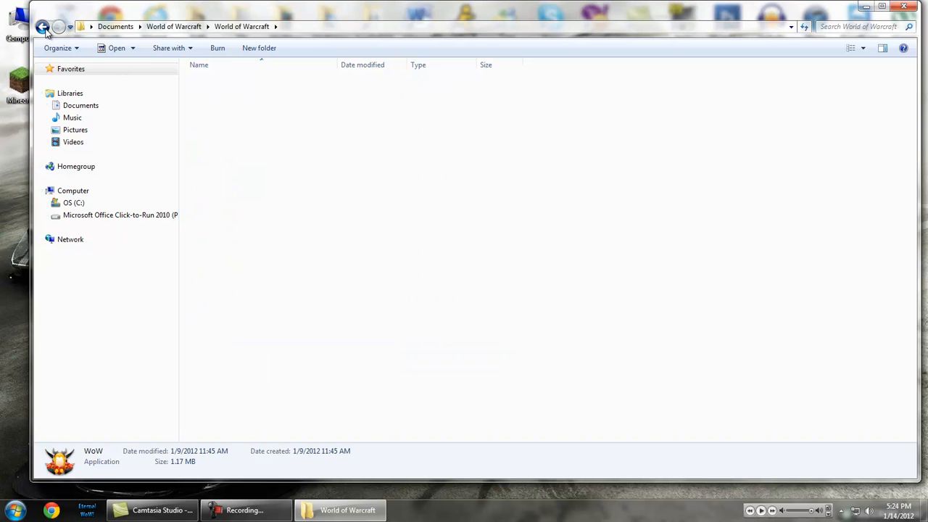
left_click(42, 26)
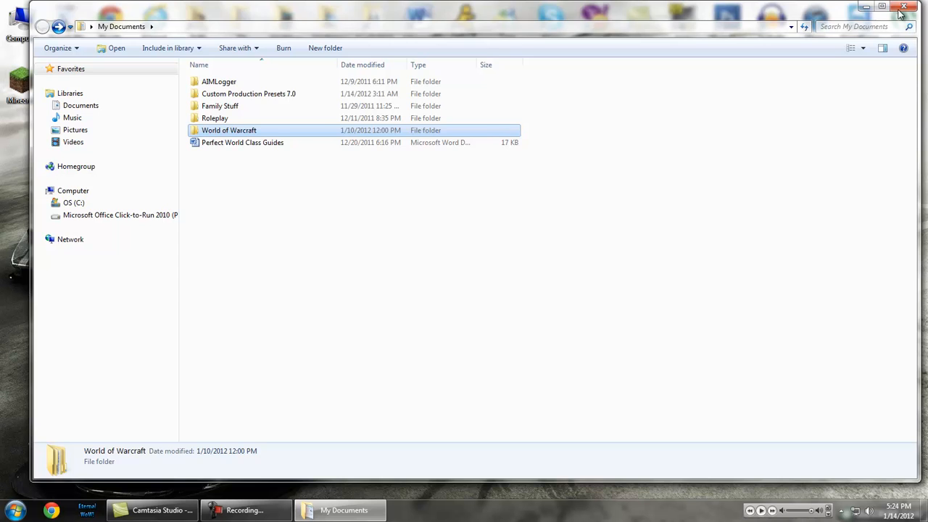
left_click(904, 6)
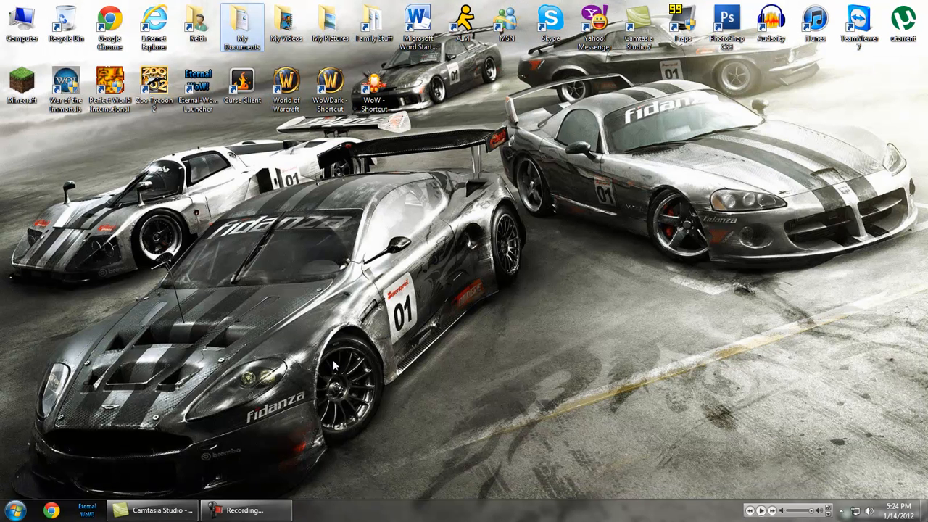